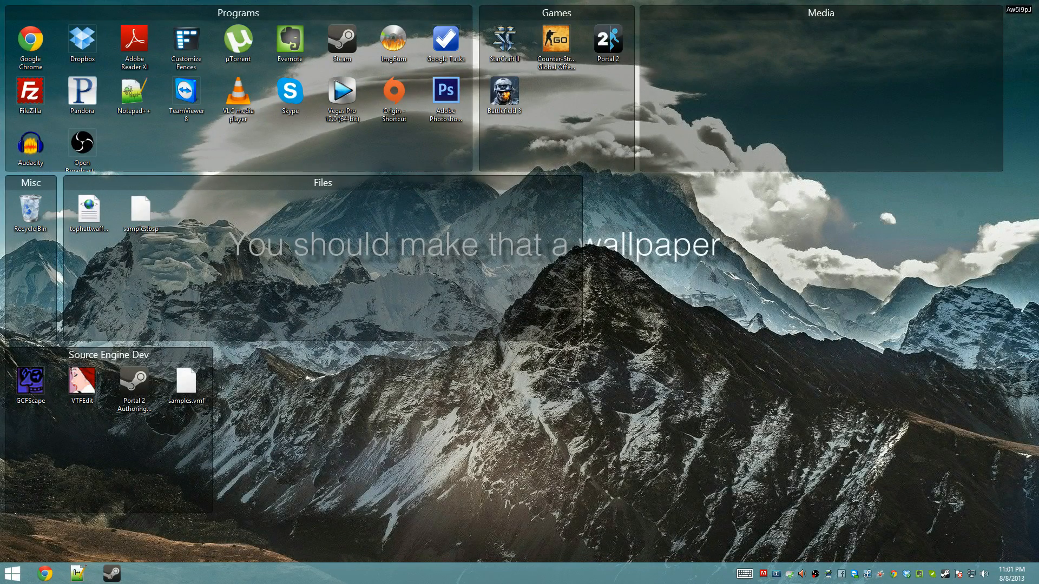
mouse_move(455, 339)
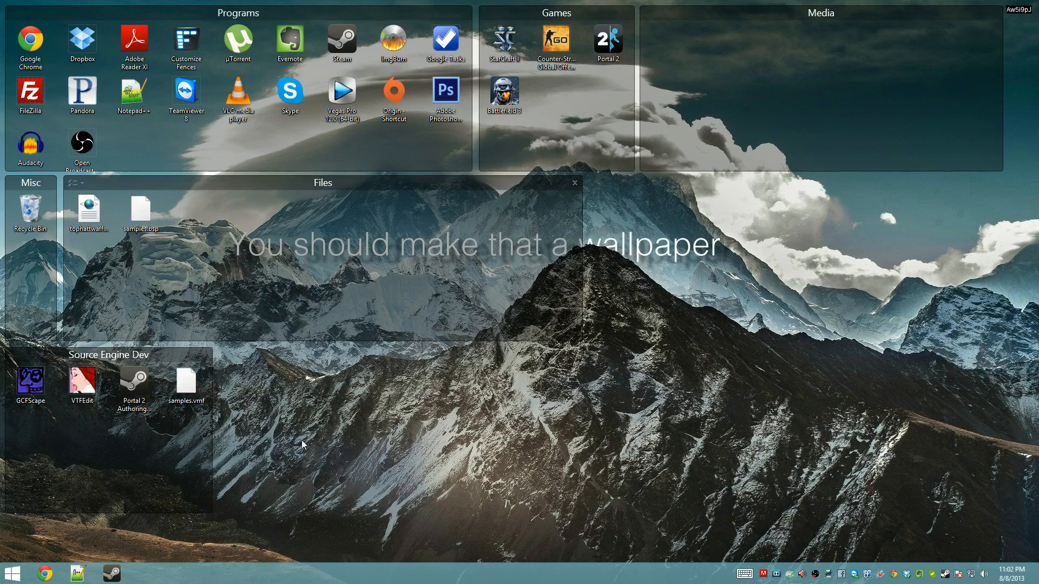
Step: Open File Explorer to the Steam common folder listing installed games
left_click(12, 574)
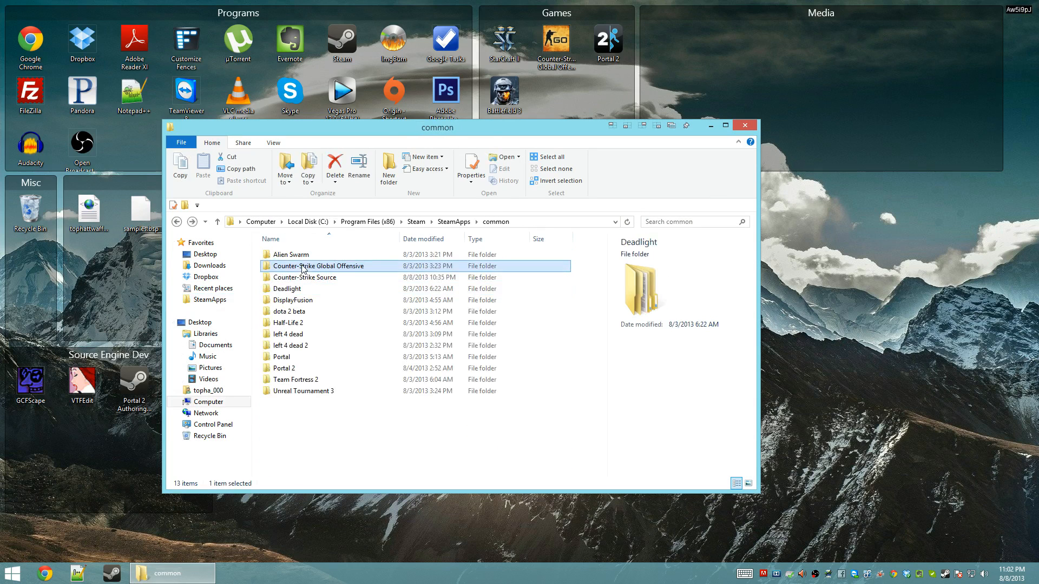
Step: Browse into the Counter-Strike Source cstrike folder
double_click(309, 277)
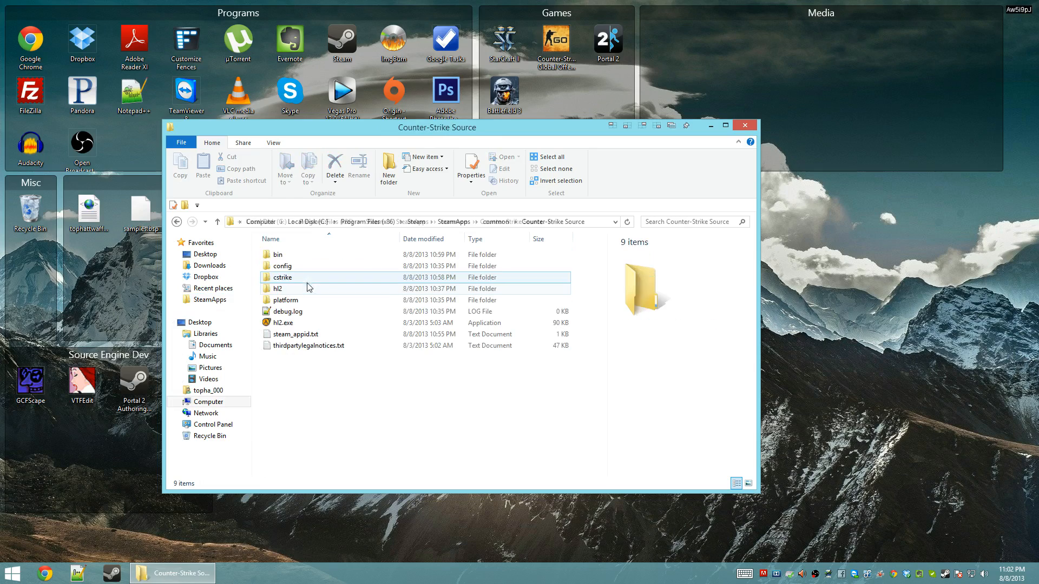
double_click(281, 277)
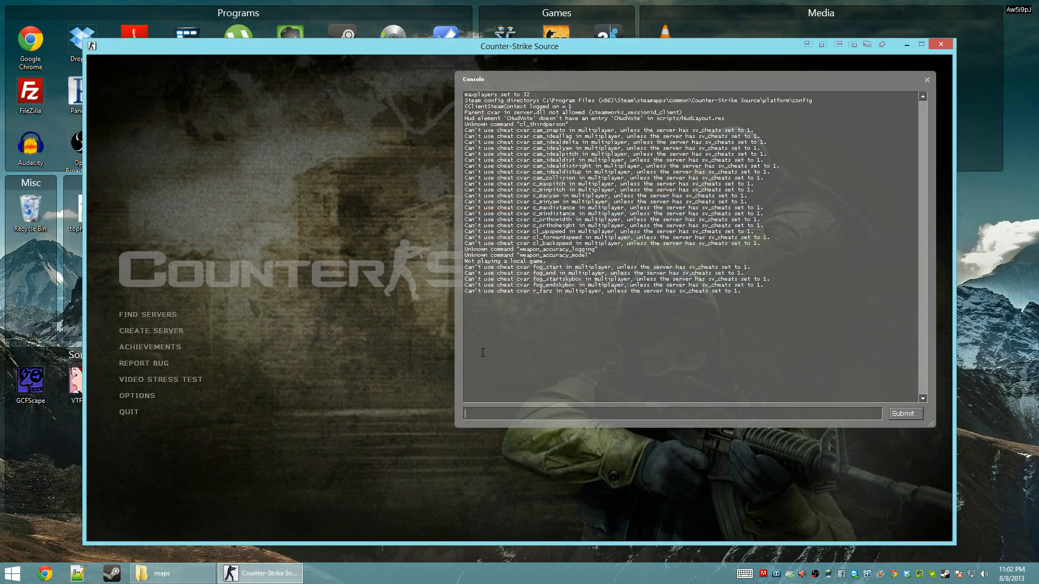
Step: Load the samples map from the console and dismiss its welcome message
type("map samples")
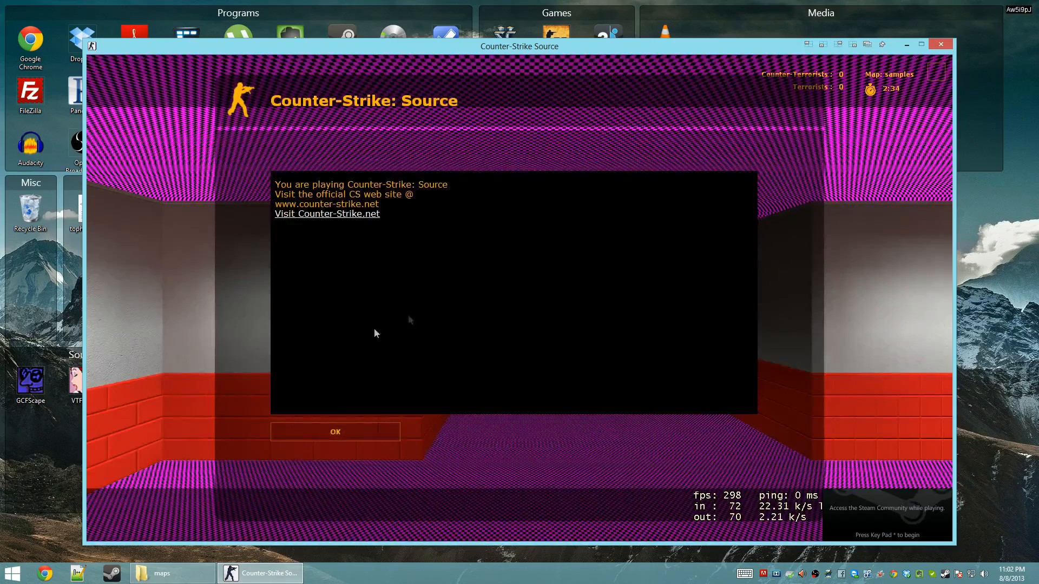
left_click(334, 431)
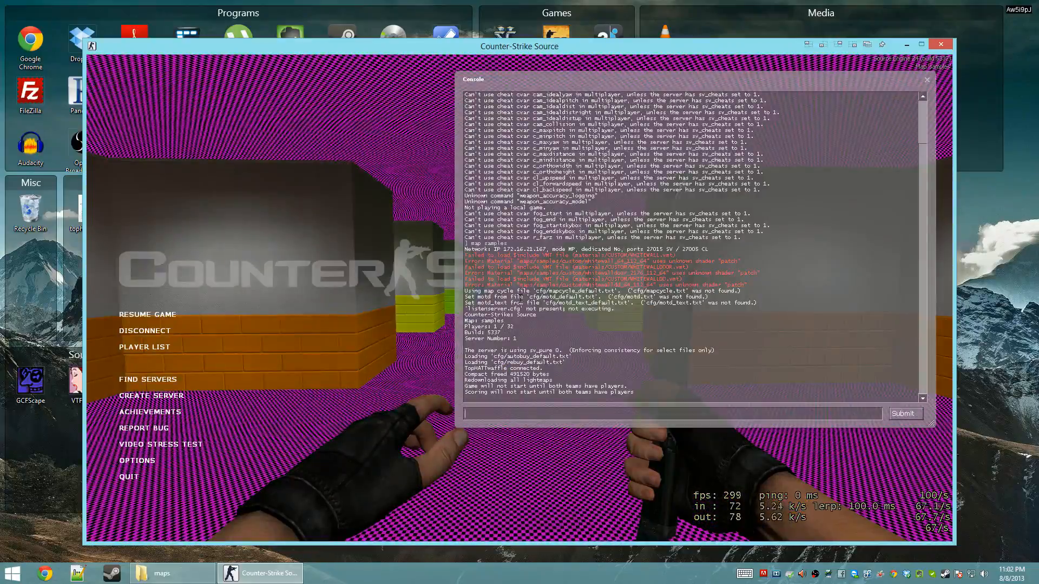
Step: Run buildcubemaps and mat_reloadallmaterials, give weapon_awp, then return to the menu
type("bui")
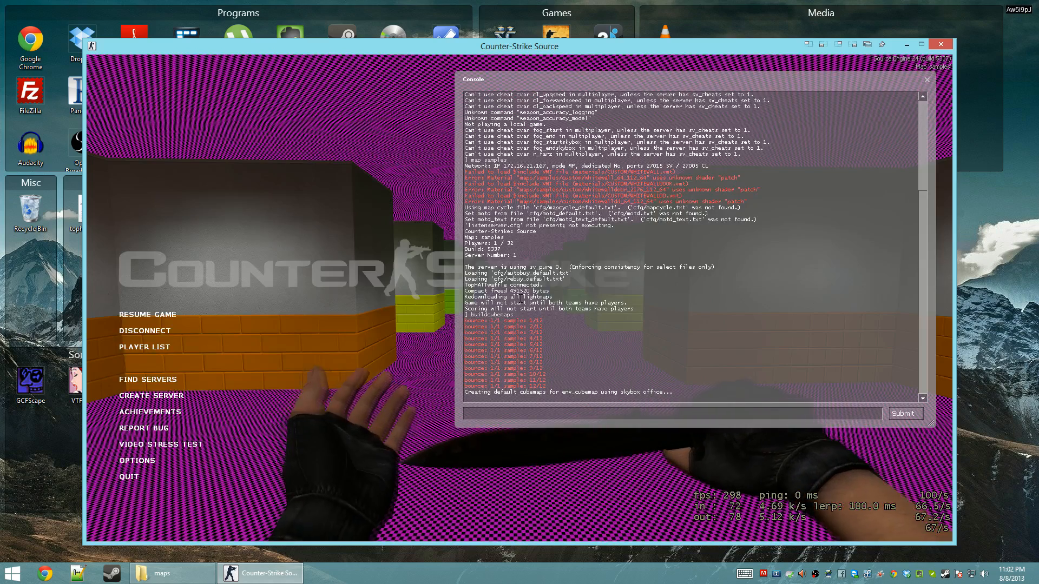
type("mat_")
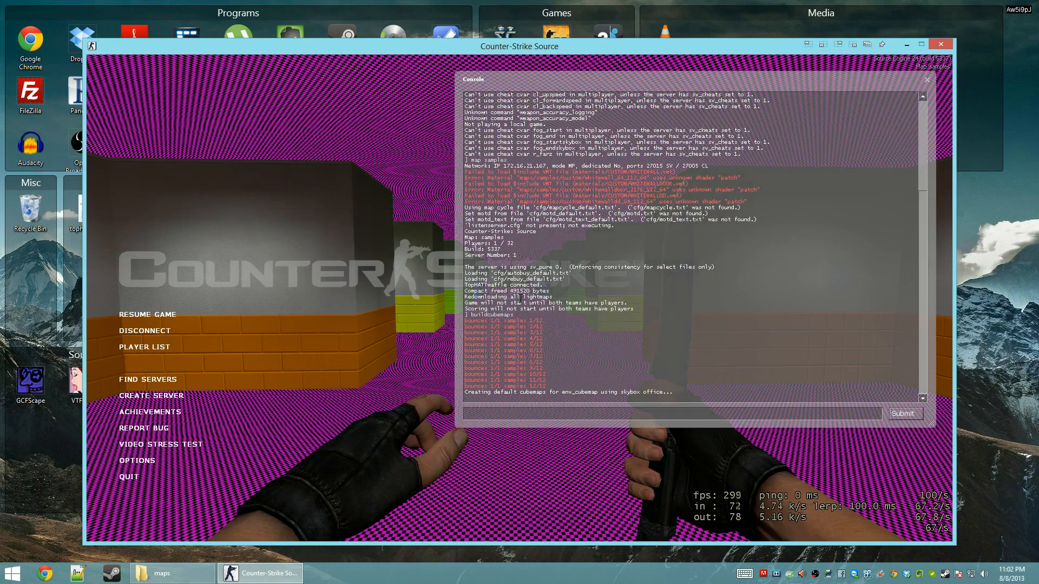
type("mat_r")
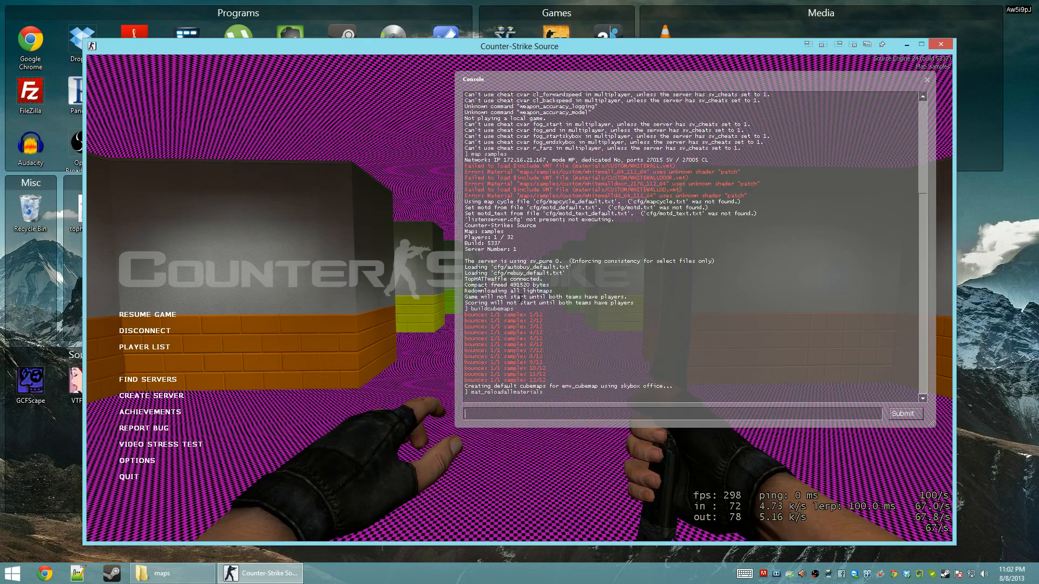
type("give we")
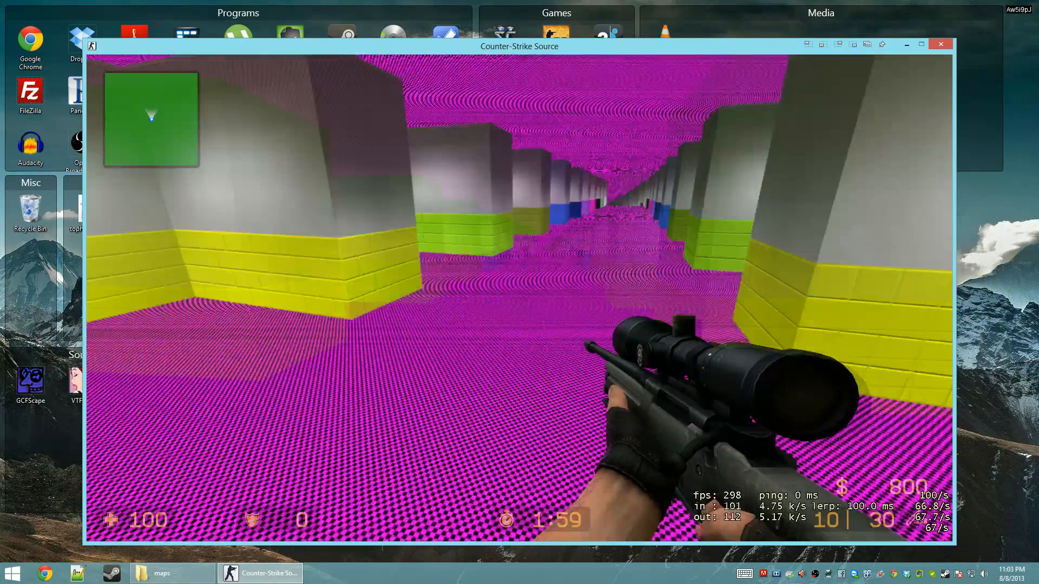
key("Escape")
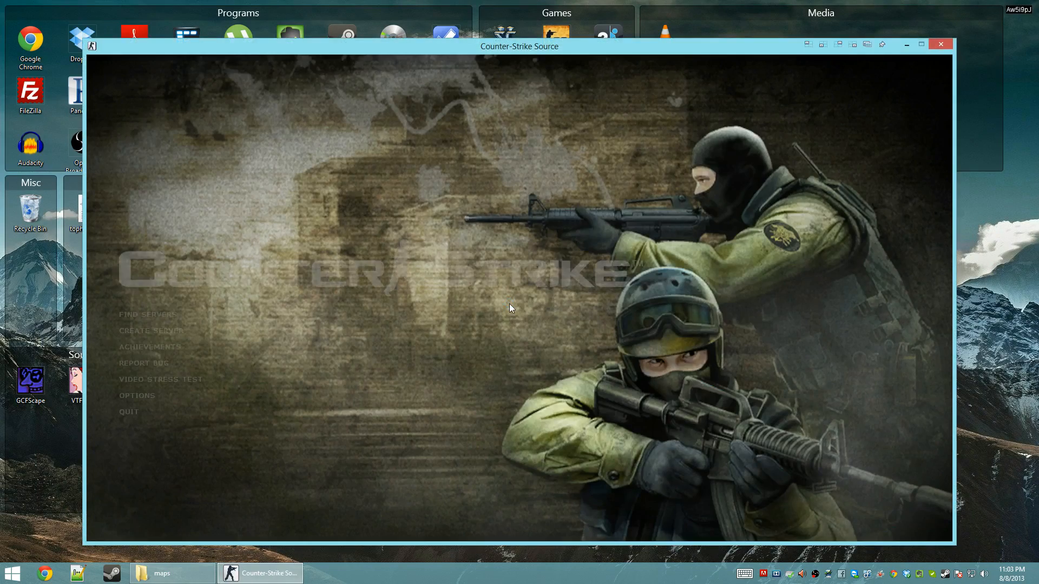
Step: Reload the samples map via console and give a weapon
type("map")
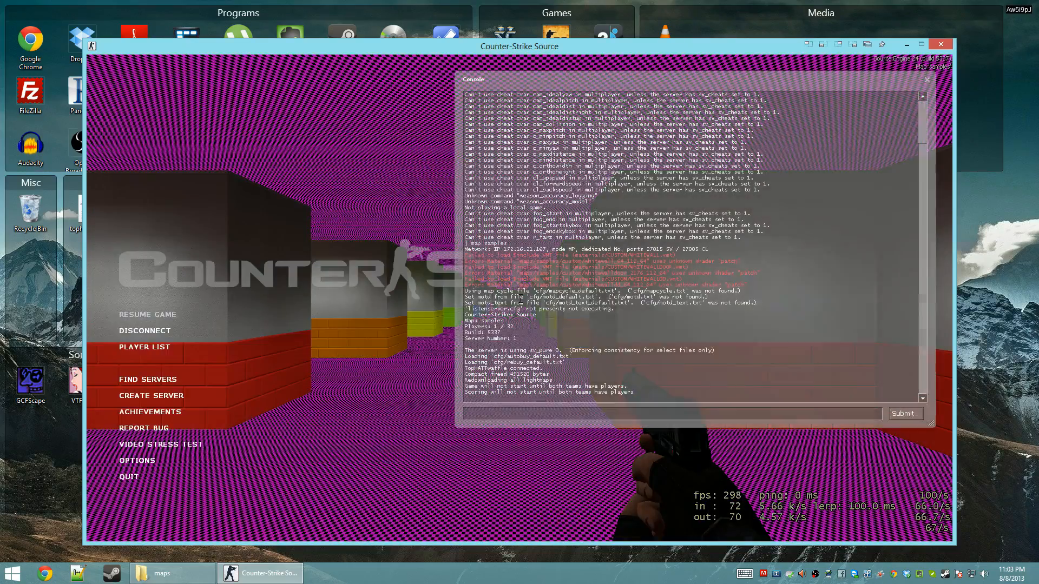
type("give weapon")
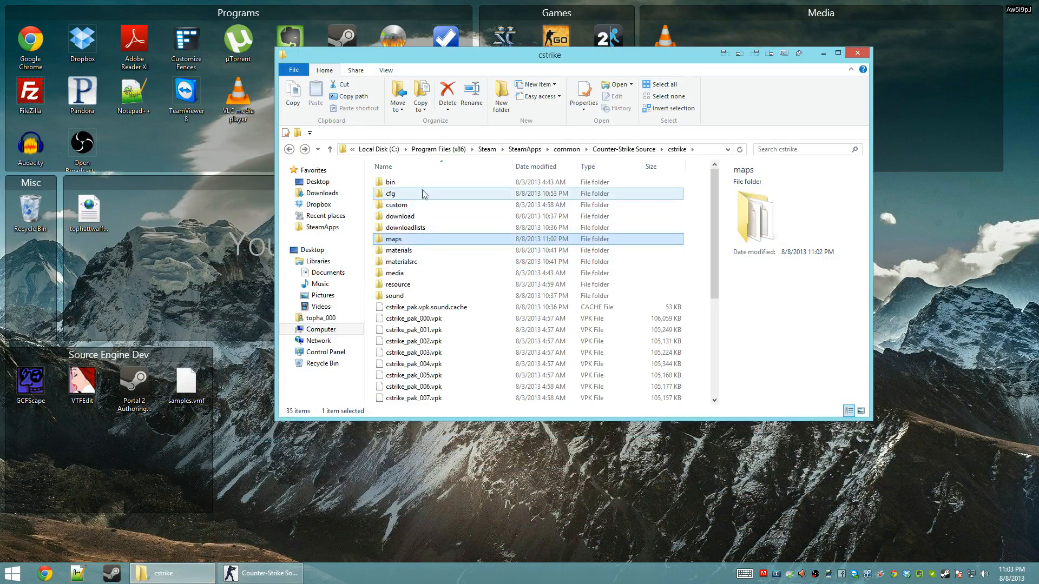
Step: Launch hammer.exe from the bin folder and open recent samples.vmf
double_click(390, 182)
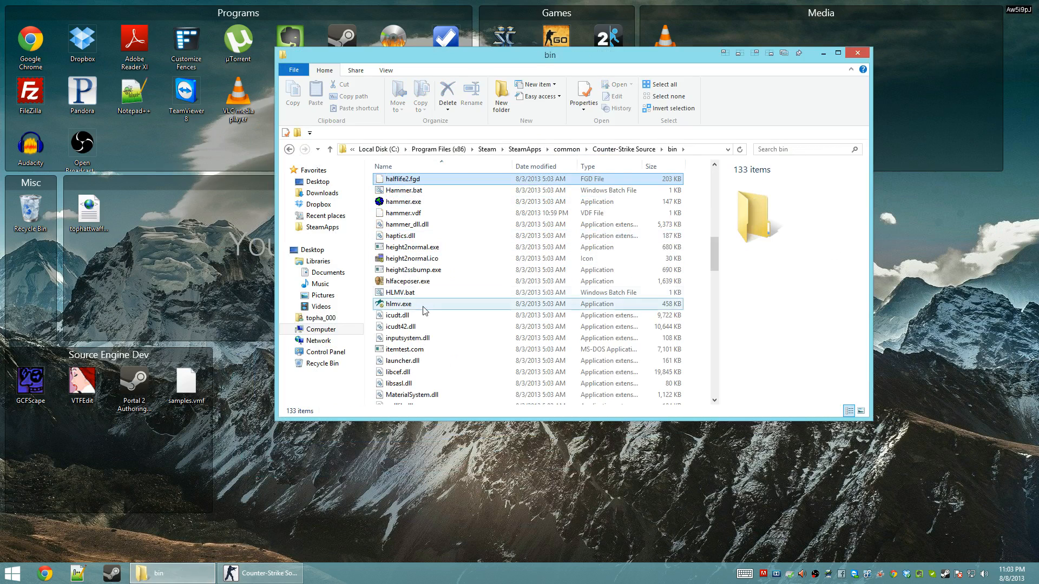
double_click(402, 201)
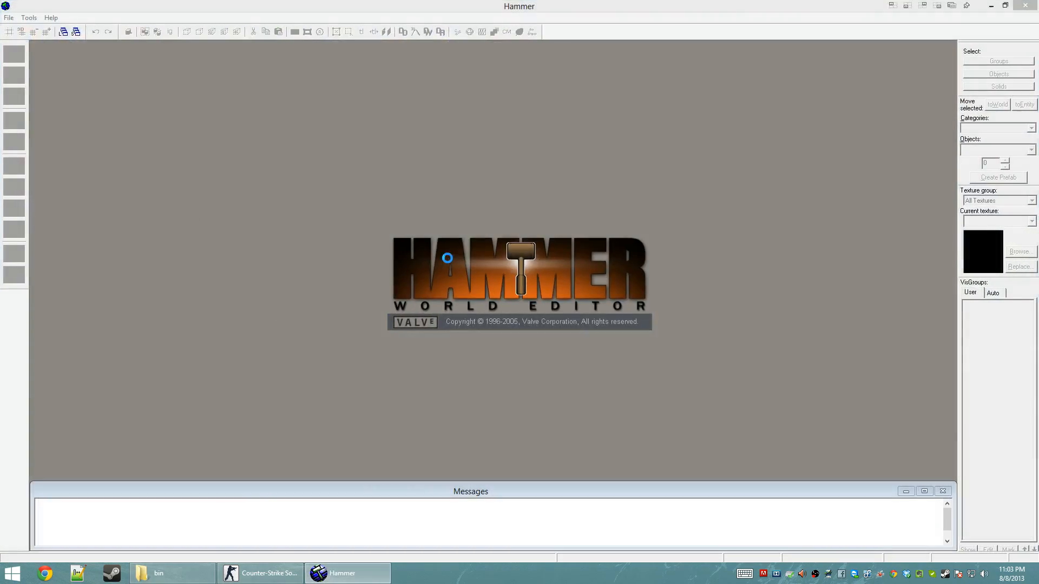
left_click(9, 17)
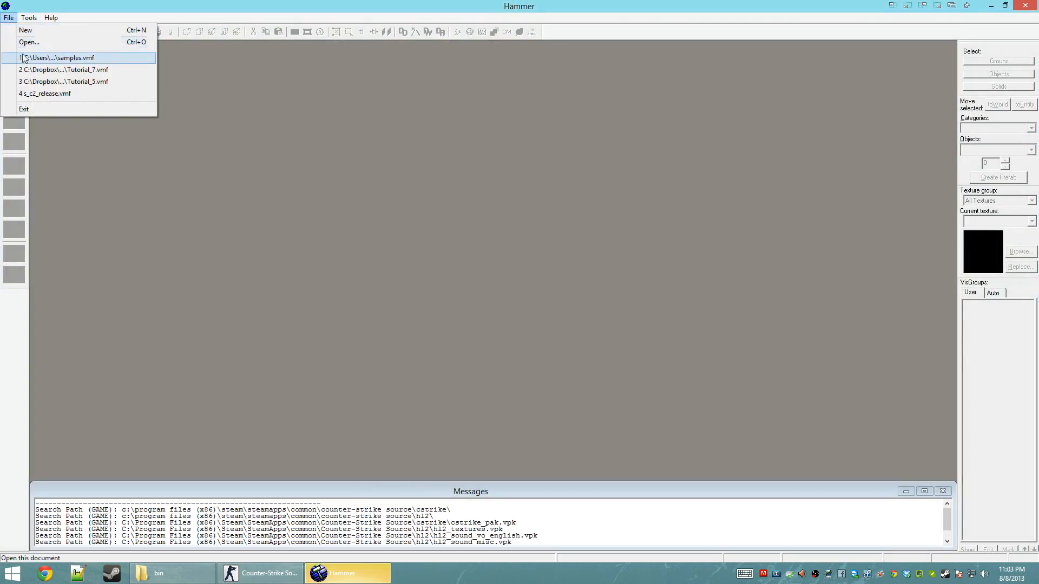
left_click(60, 58)
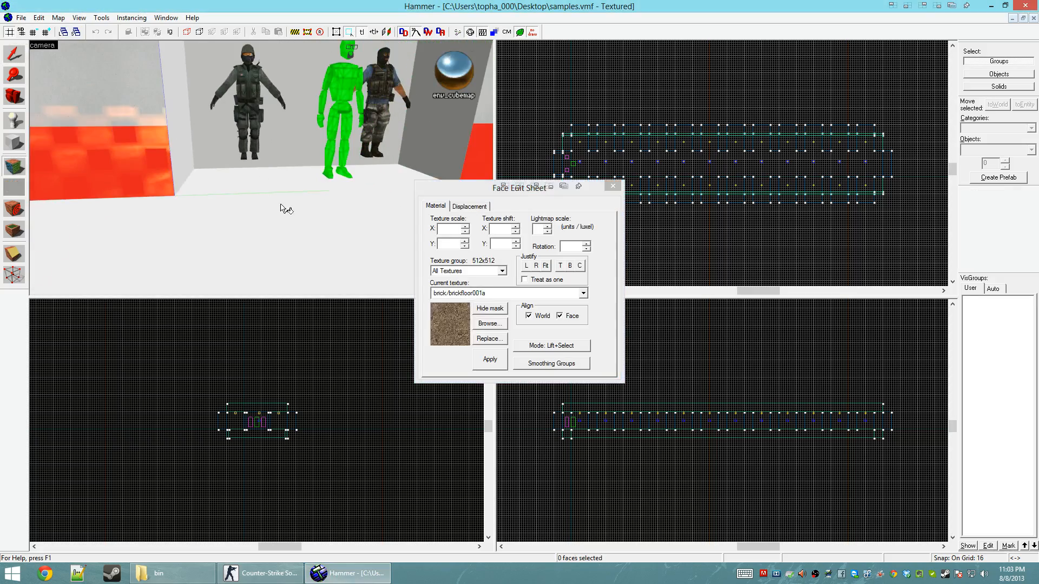
Step: Replace four textures with medge/plain/orangetile via the filtered texture browser
left_click(489, 324)
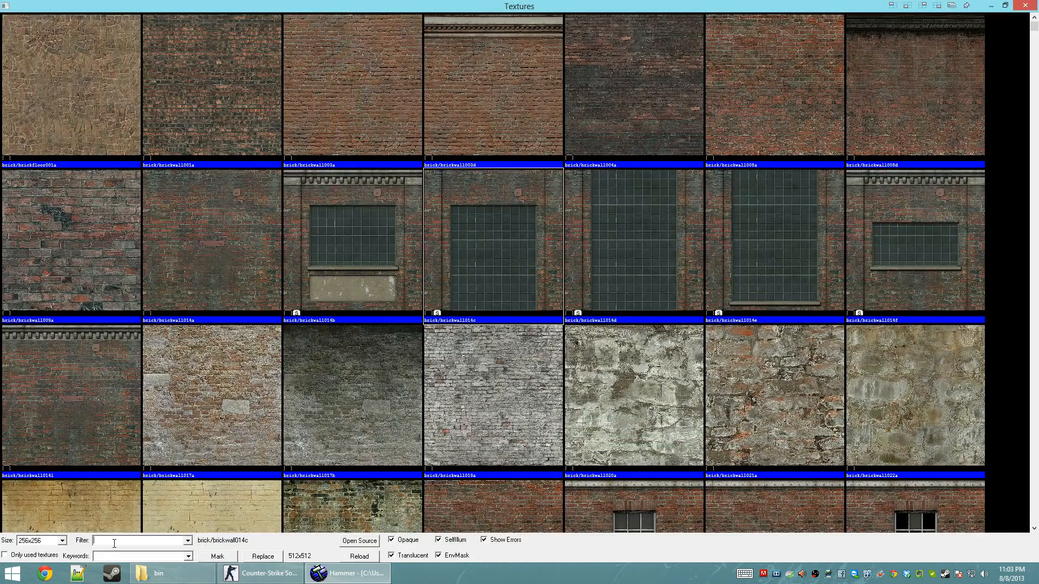
type("medge")
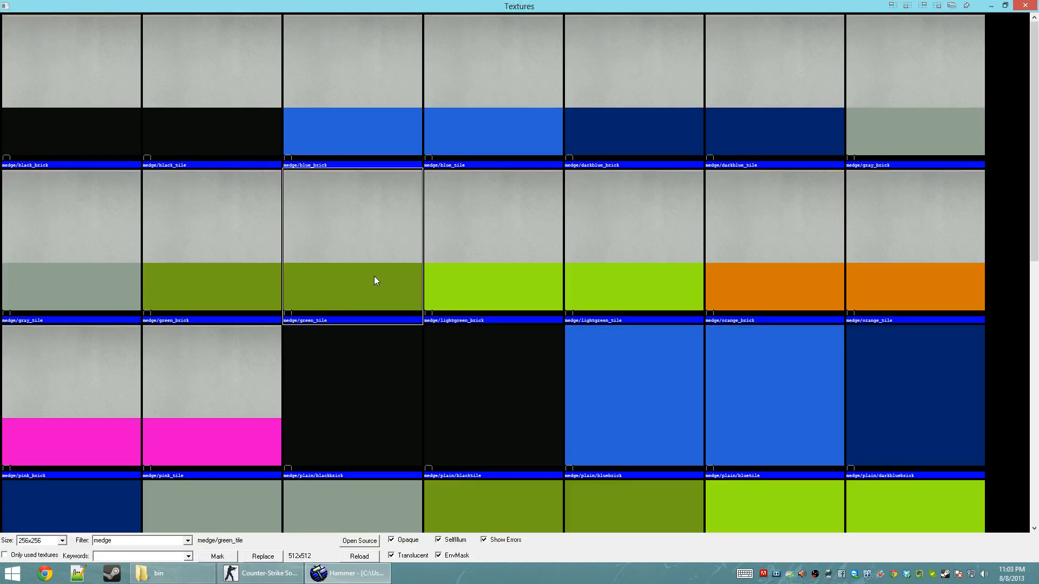
scroll("down", 3)
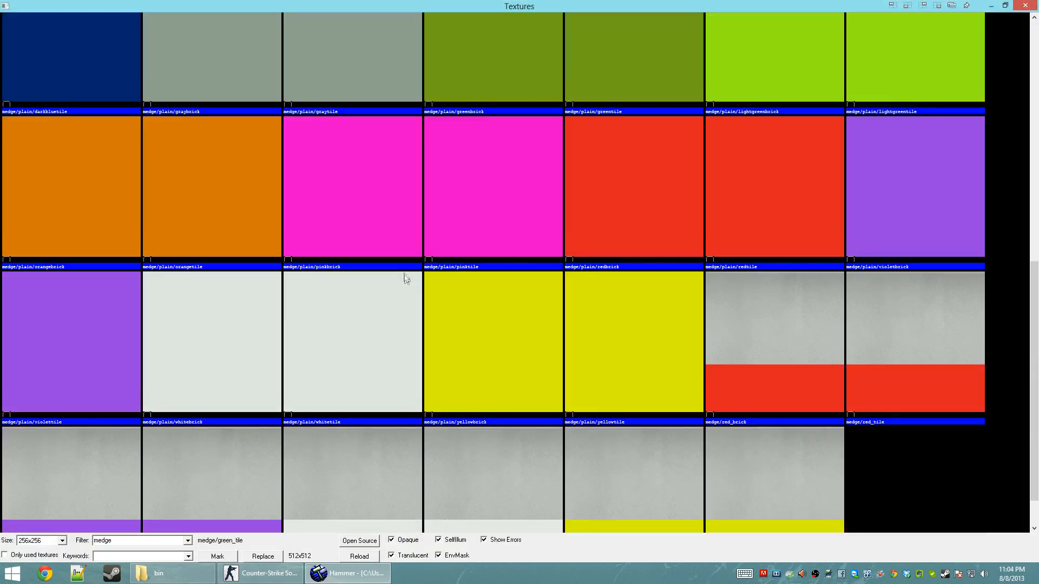
left_click(262, 556)
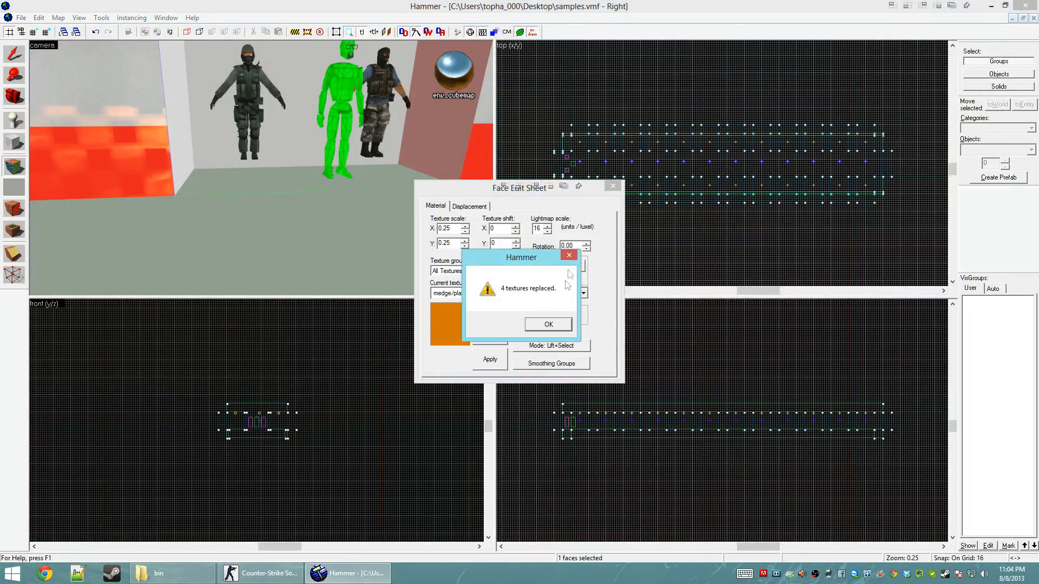
left_click(548, 324)
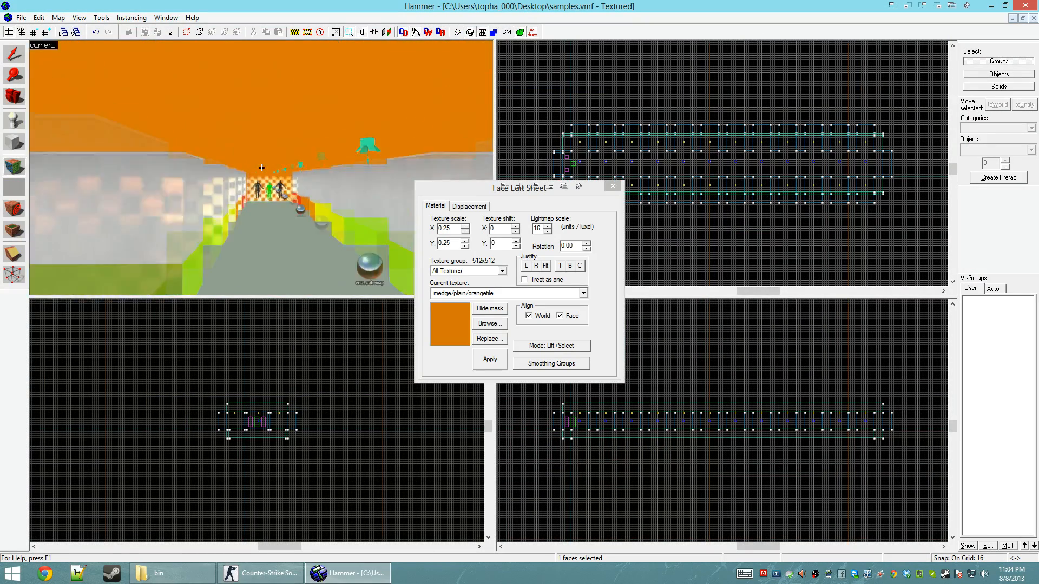
Step: Inspect the cubemap entity's properties after closing the Face Edit Sheet
left_click(612, 187)
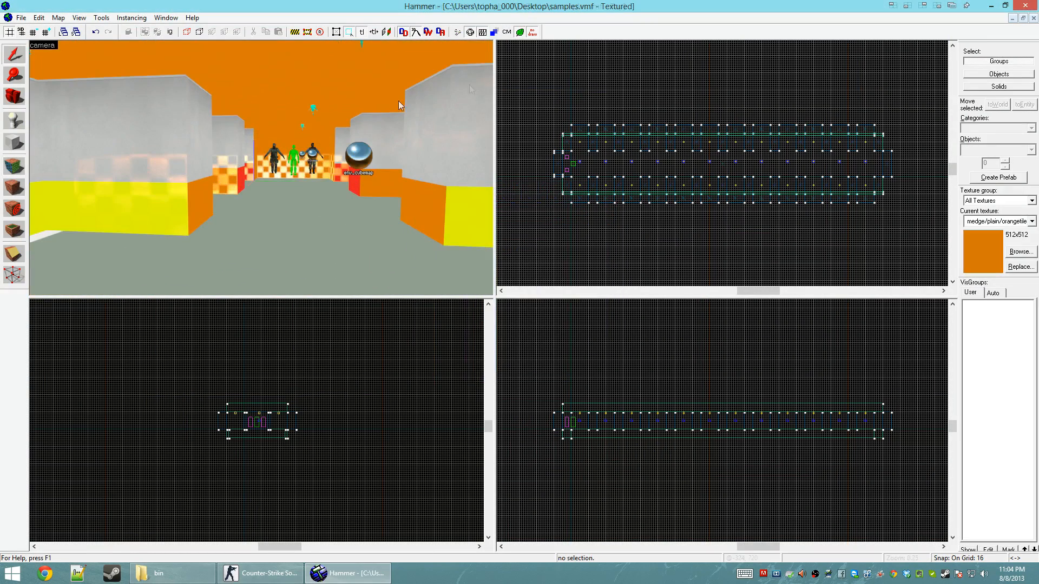
double_click(358, 155)
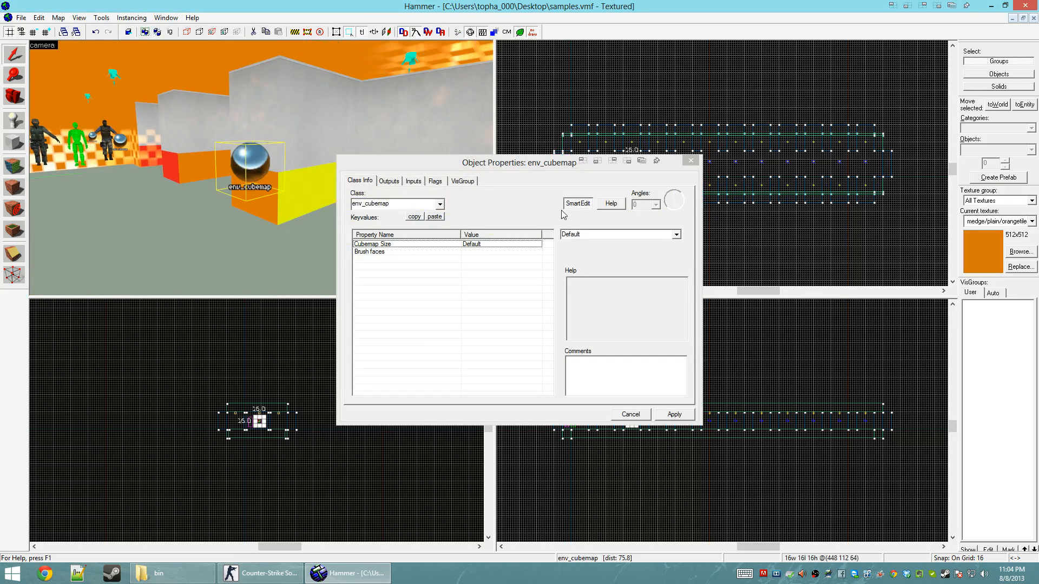
mouse_move(436, 190)
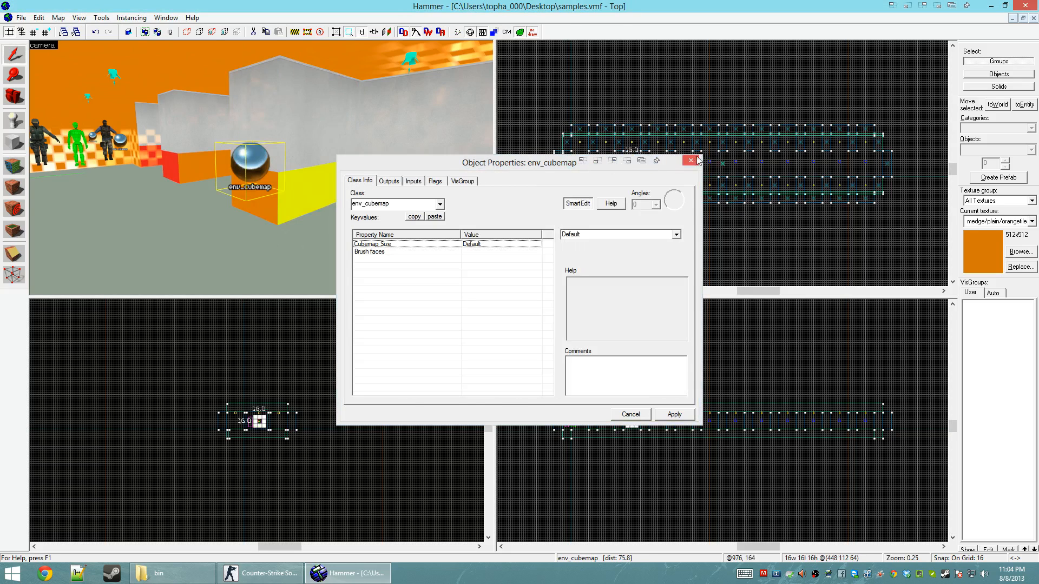
left_click(691, 162)
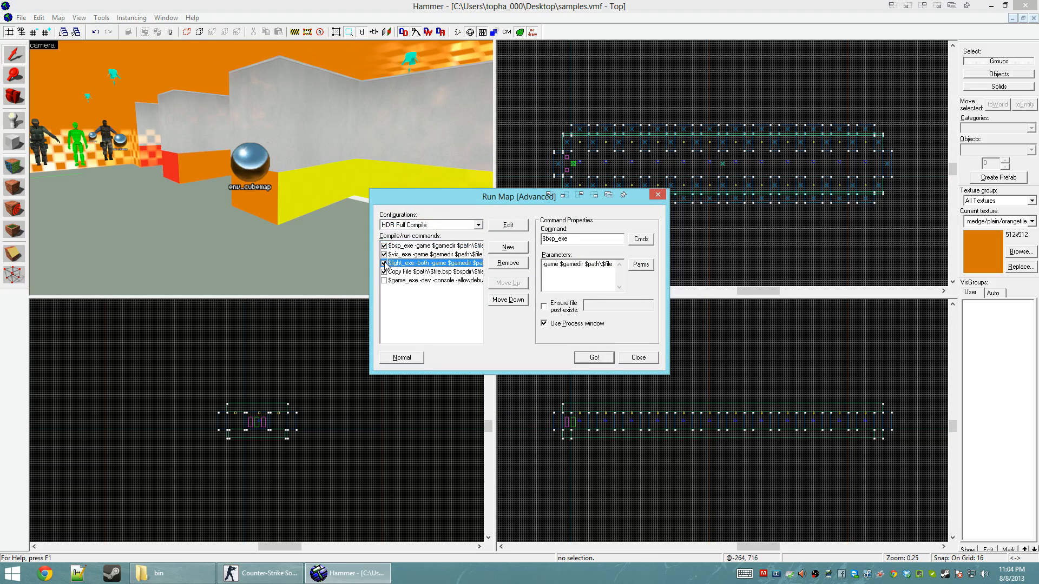
Step: Toggle the lighting compile step and bring Counter-Strike Source forward
left_click(592, 357)
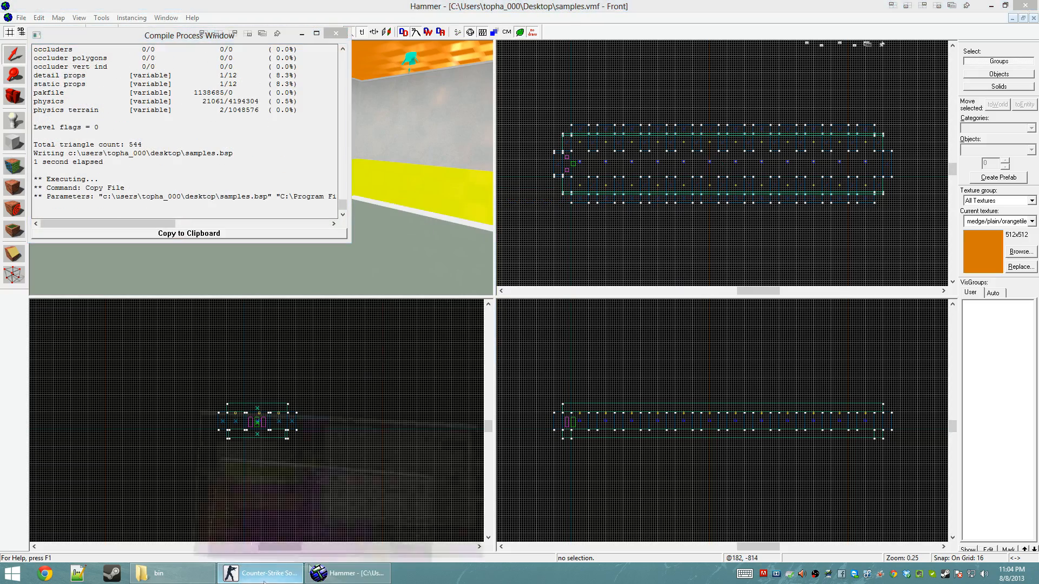
left_click(259, 573)
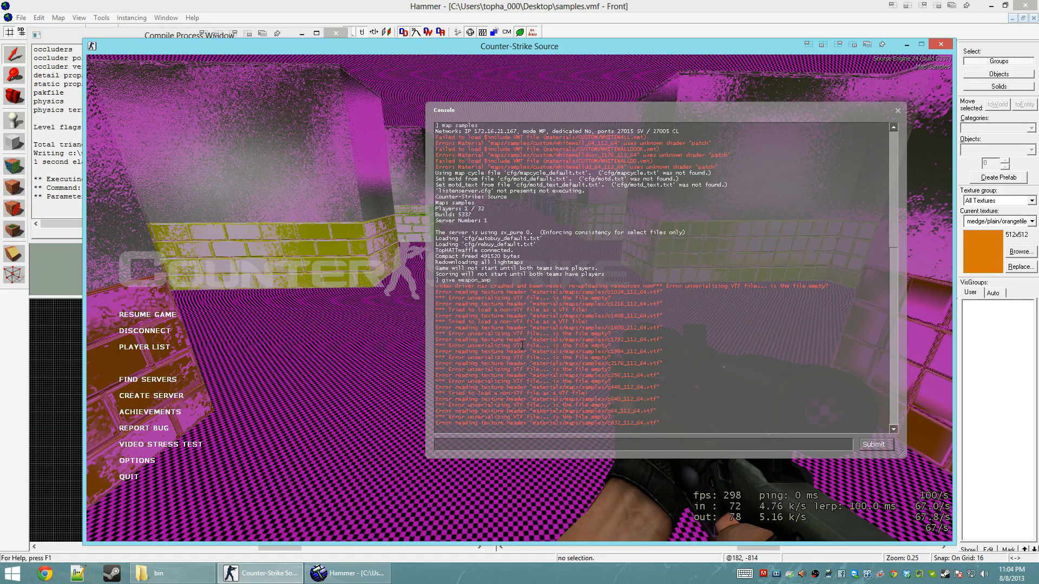
mouse_move(535, 467)
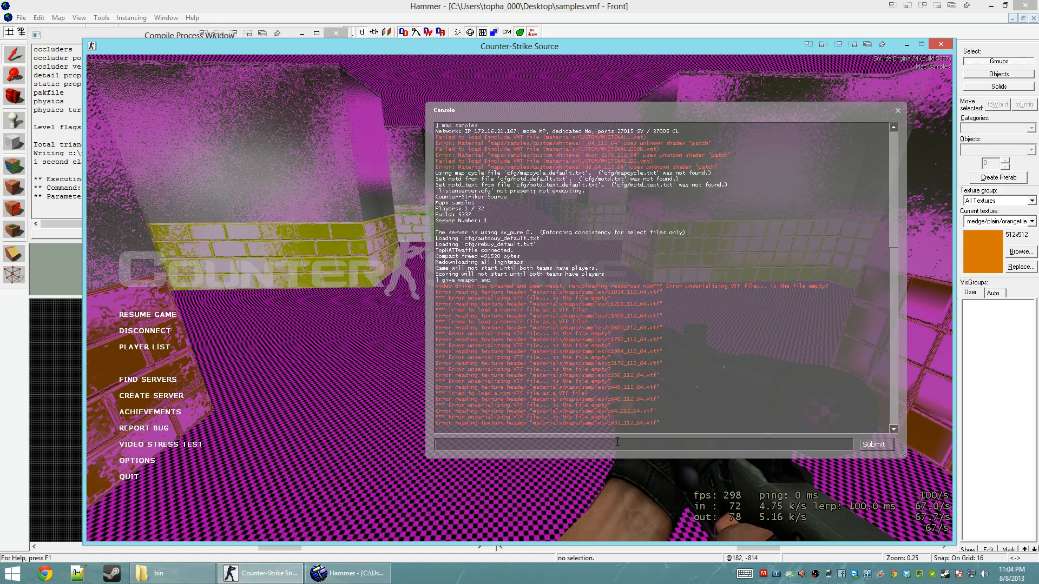
Step: Run map samples, buildcubemaps, mat_reloadallmaterials and give weapon_awp in the console
type("map samples")
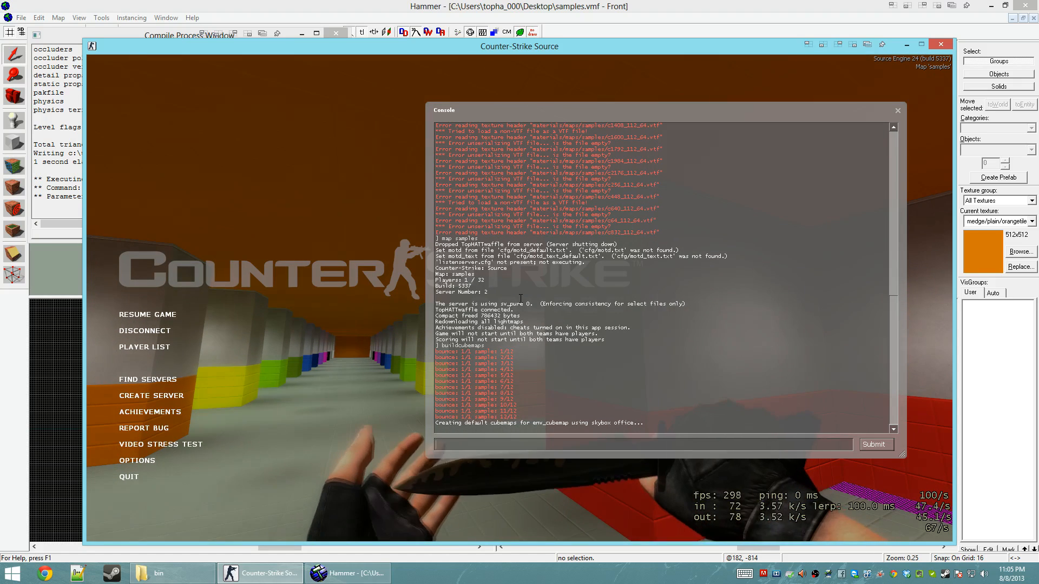
type("mat_")
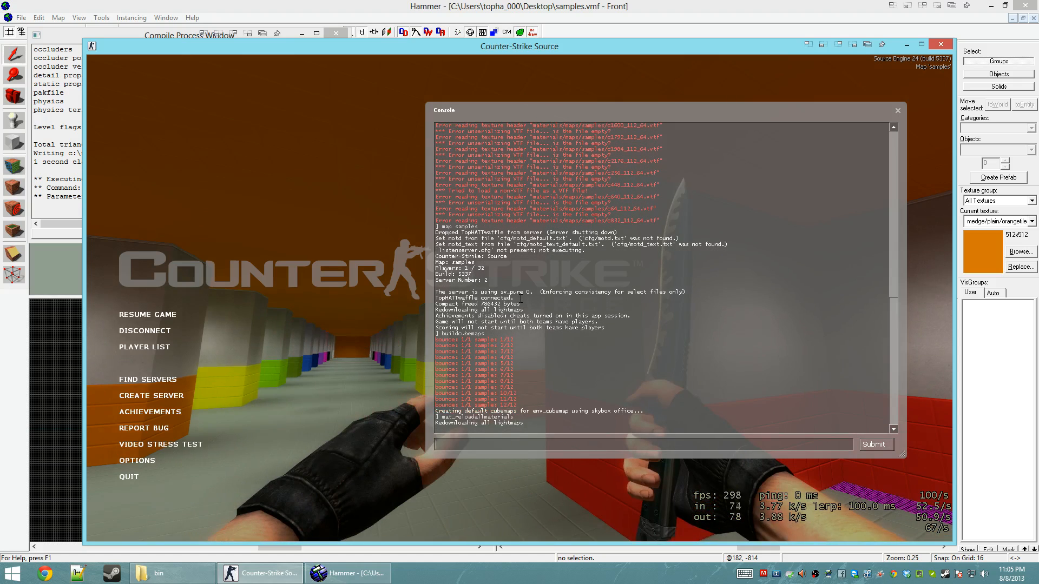
type("give weapon_")
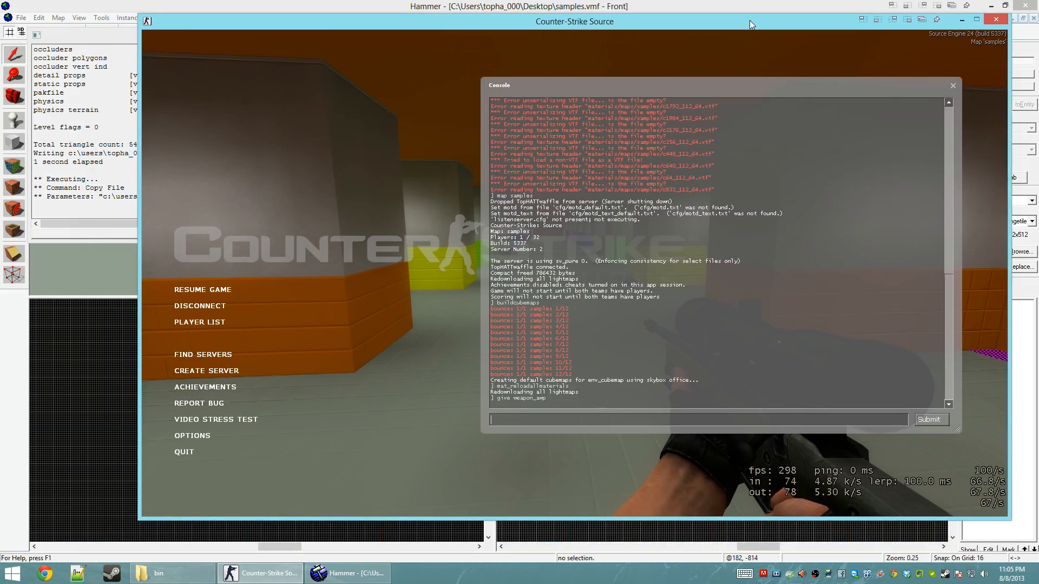
Step: Navigate File Explorer from cstrike into its maps folder
left_click(347, 573)
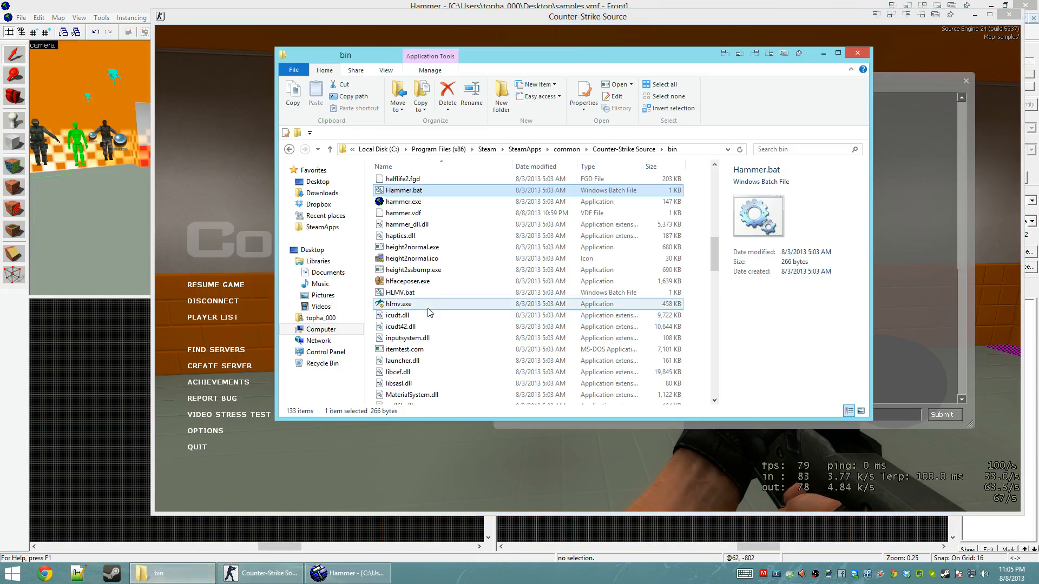
left_click(329, 149)
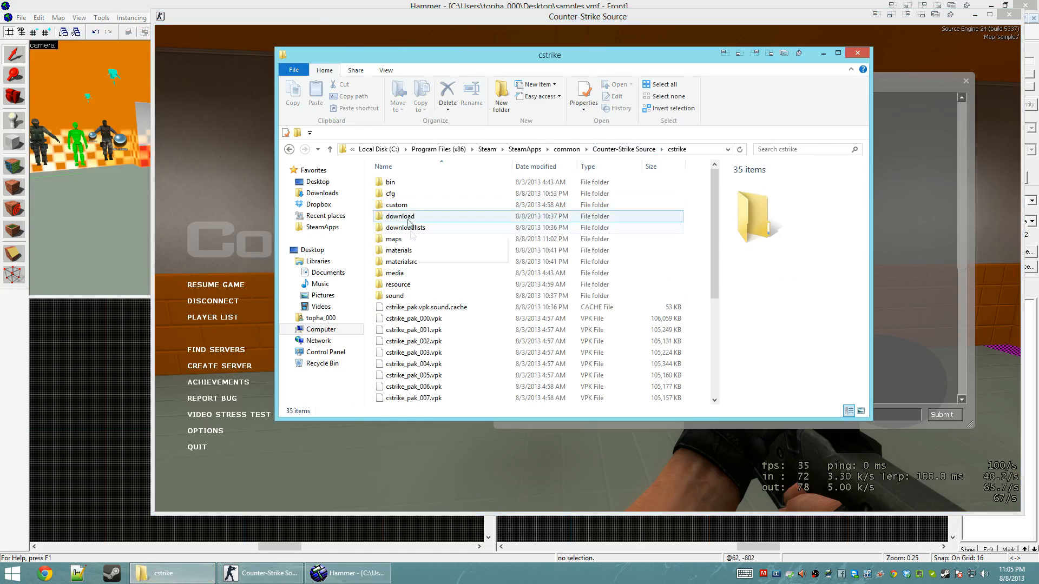
double_click(393, 238)
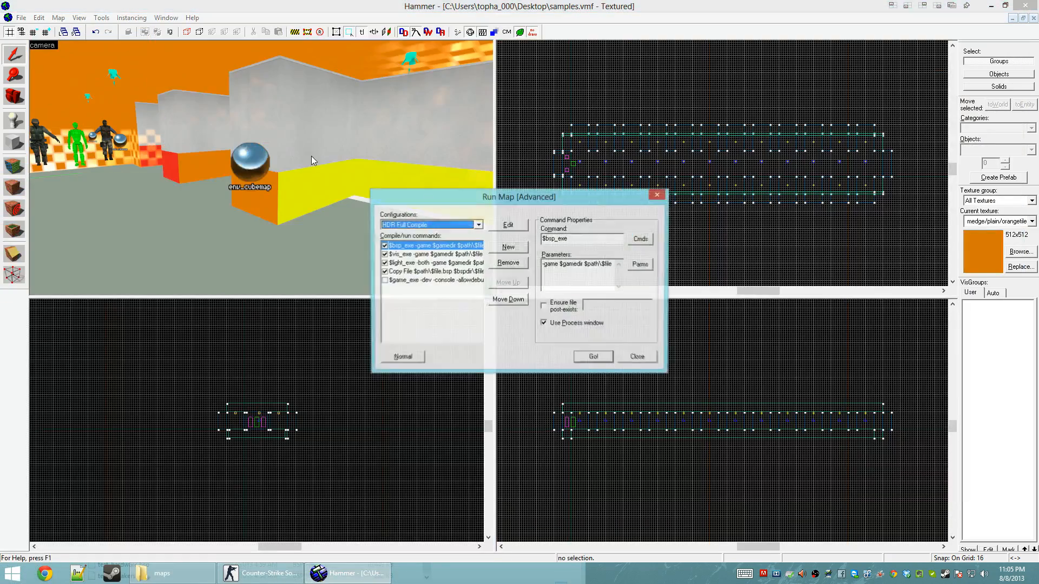
Step: Run the HDR Full Compile of samples from Run Map (Advanced)
left_click(591, 357)
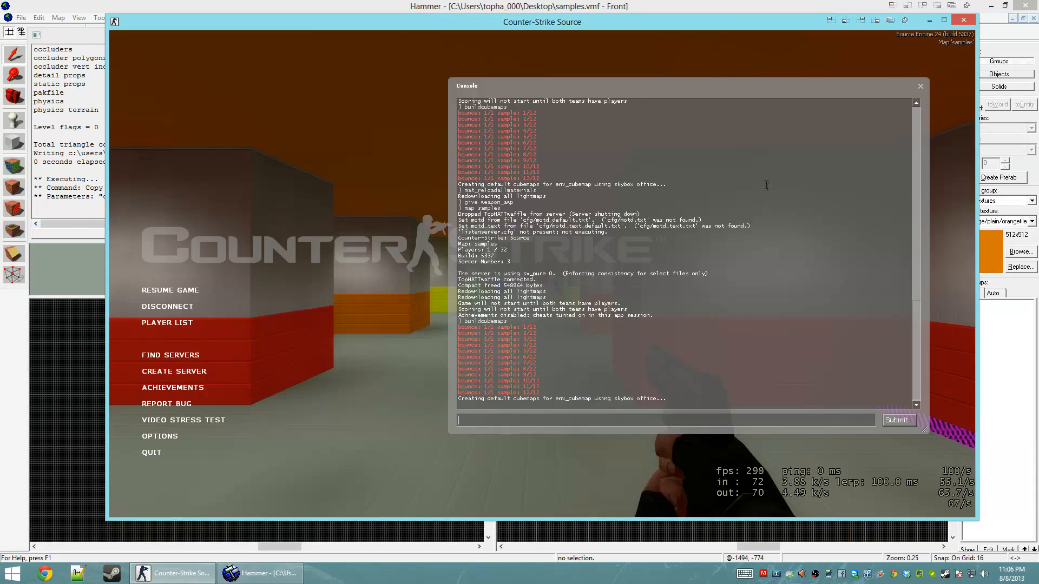
Step: Search the Valve Developer wiki for 'env' and open the env_cubemap article
left_click(66, 573)
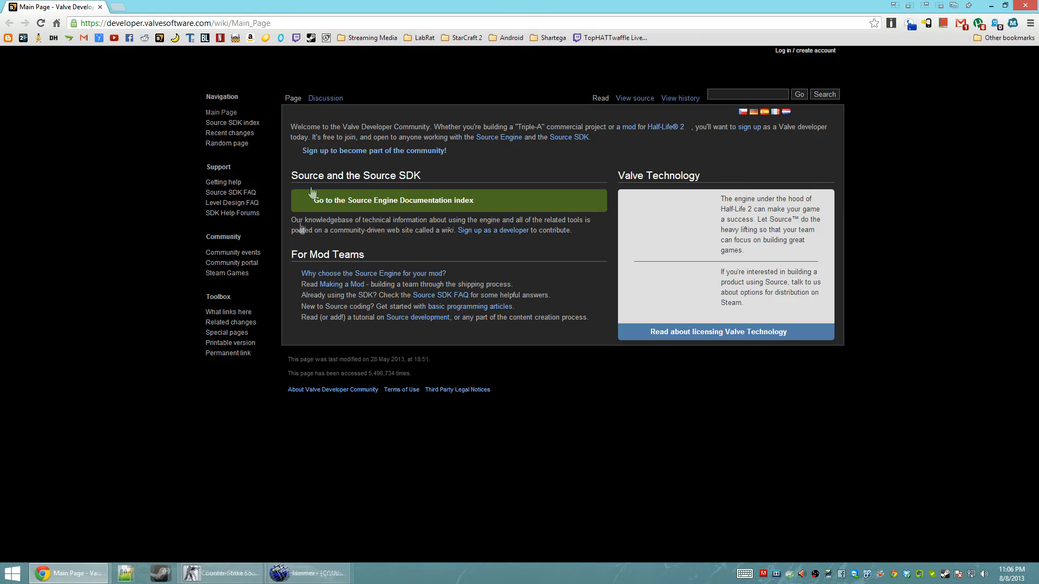
type("env")
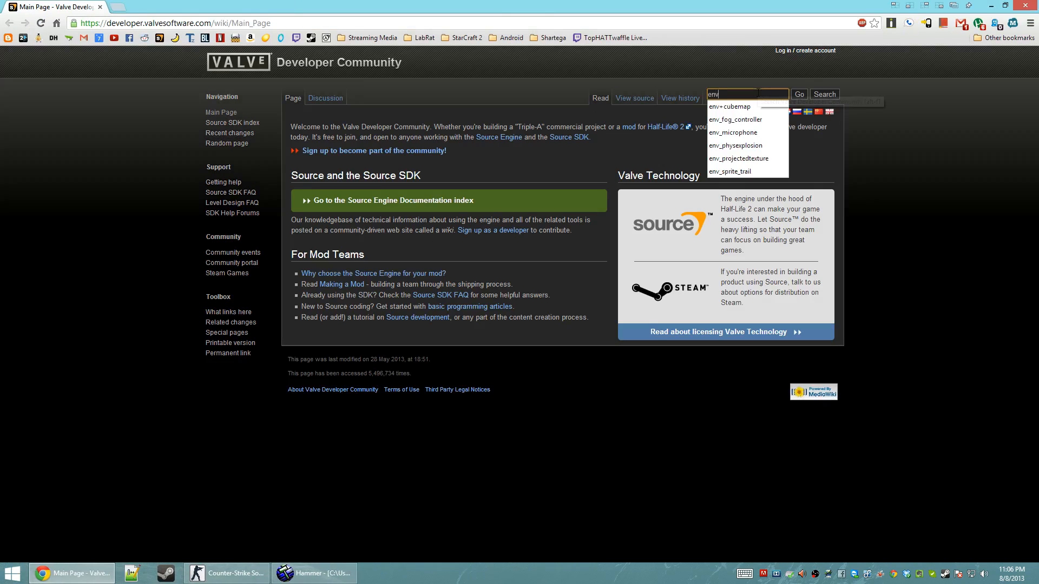
left_click(729, 107)
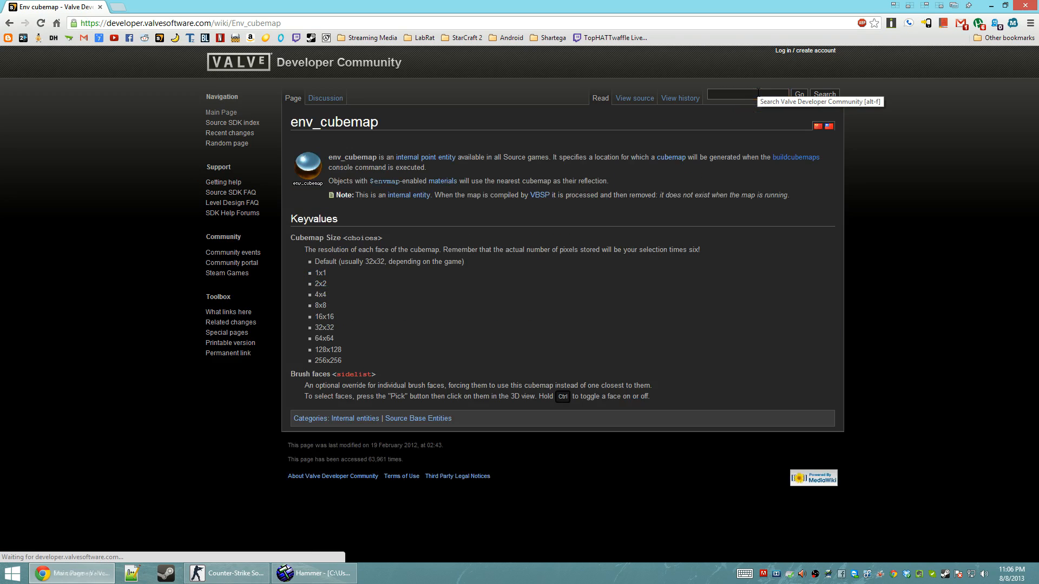
Step: Follow the buildcubemaps link and read through the Building section
left_click(797, 157)
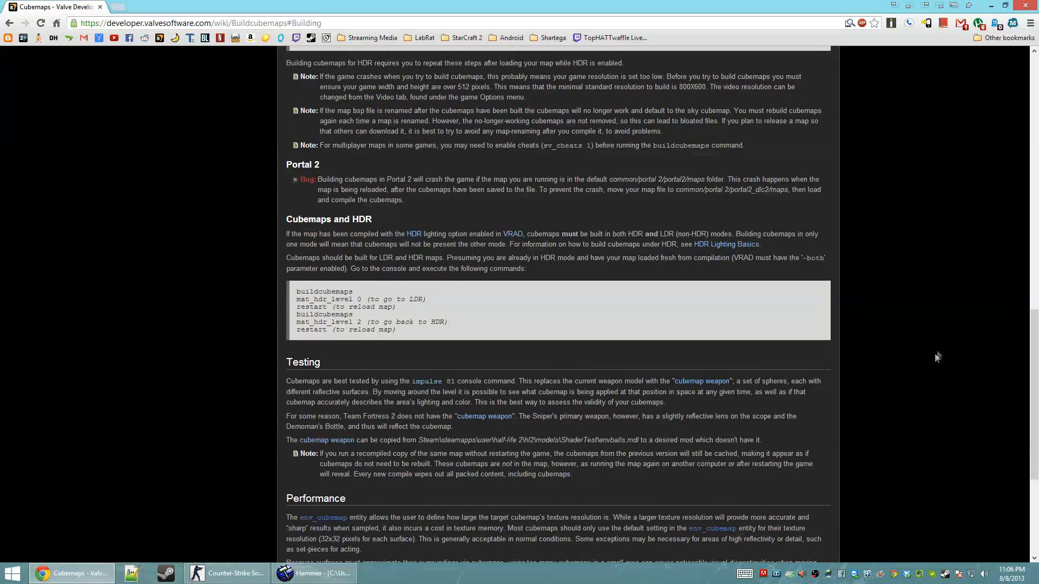
scroll("up", 3)
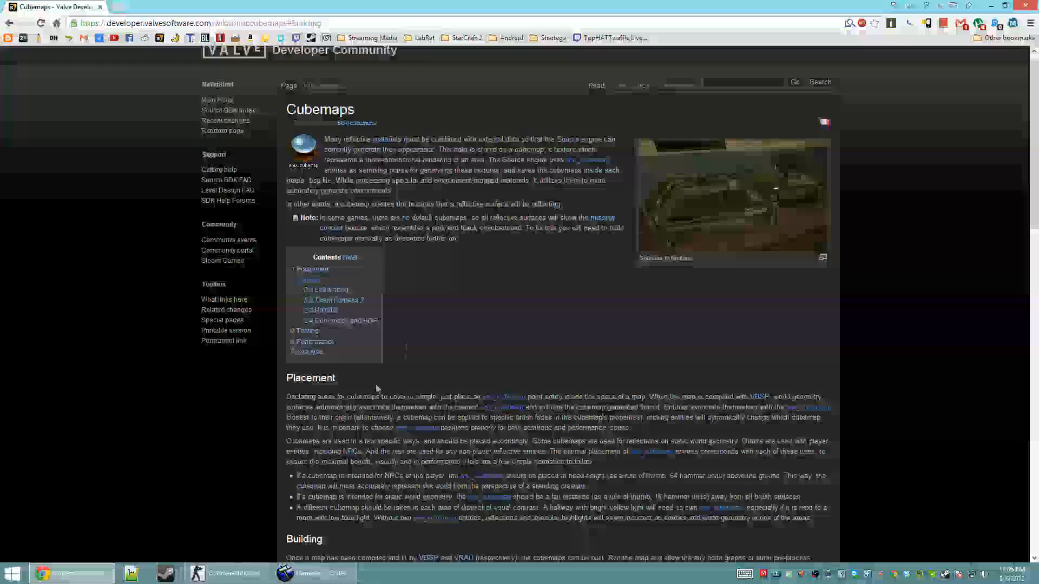
scroll("down", 3)
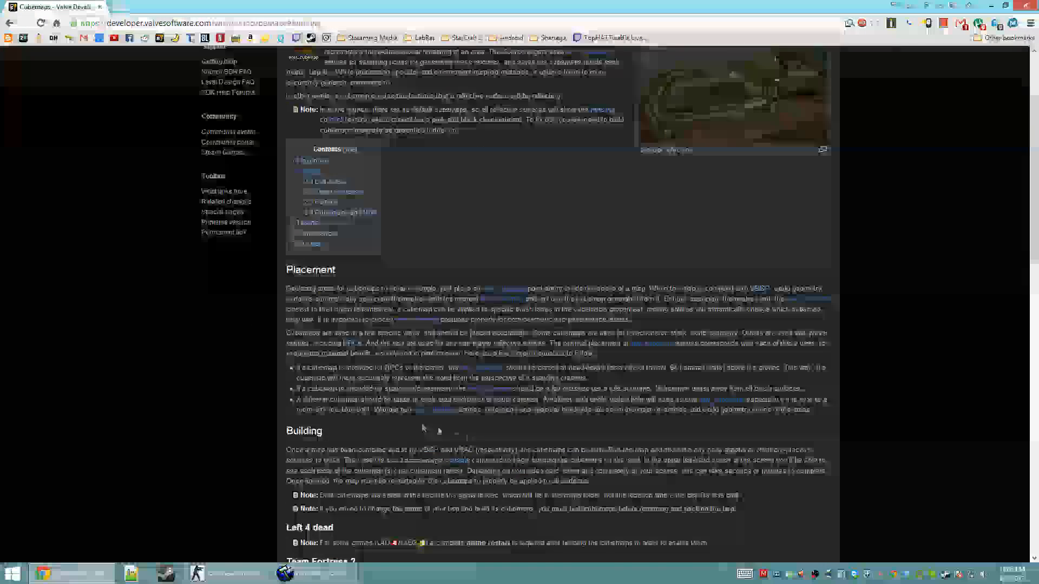
scroll("down", 3)
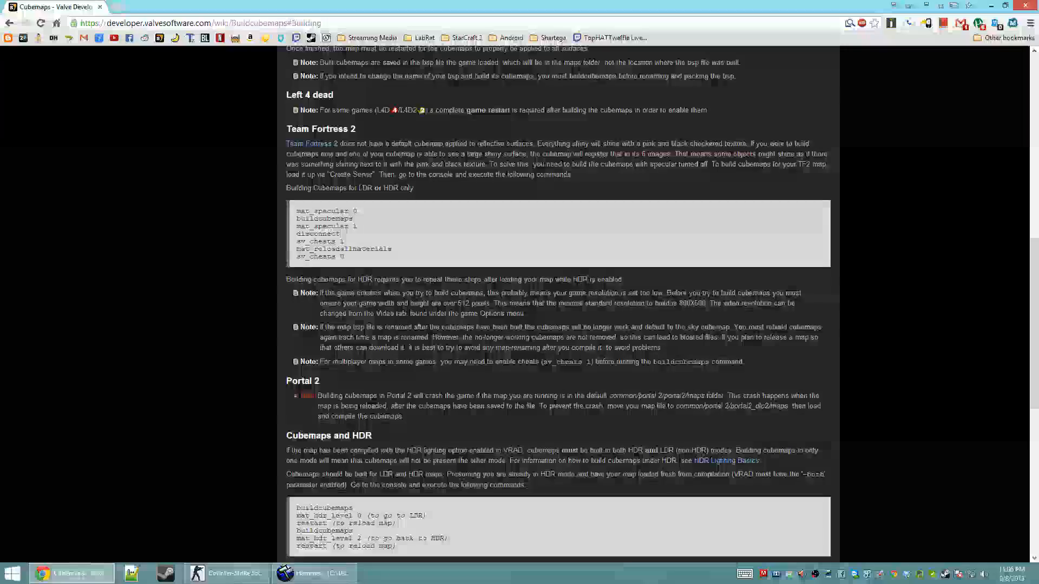
scroll("down", 3)
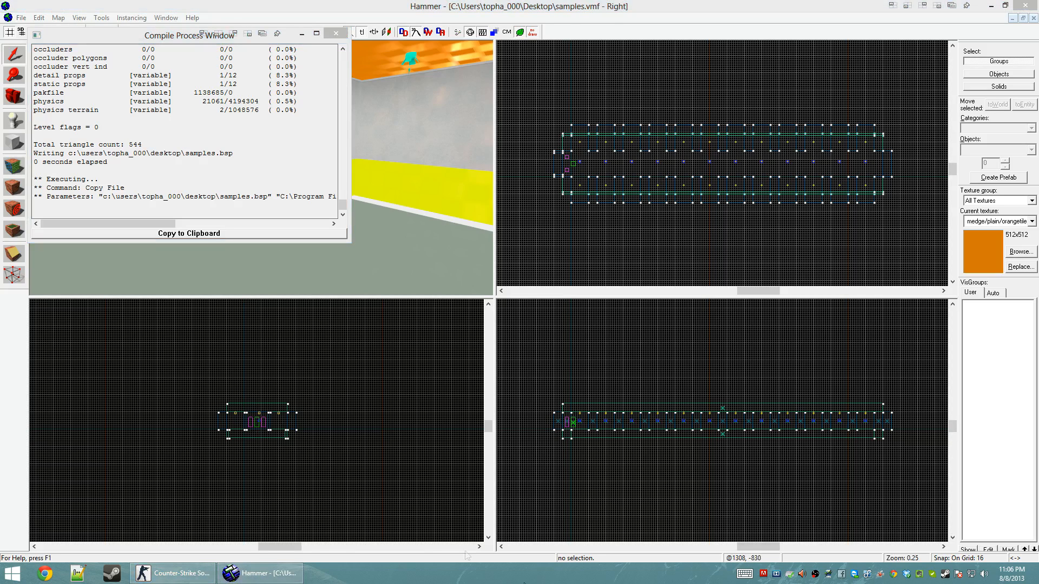
mouse_move(893, 573)
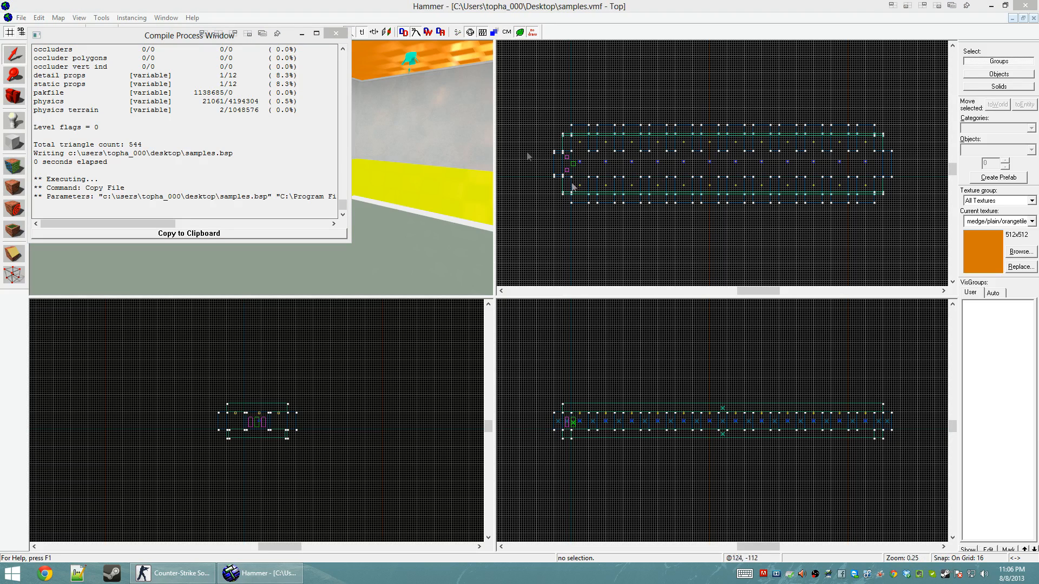
Step: Close Hammer's Compile Process Window to reveal samples.vmf and its env_cubemap
left_click(335, 33)
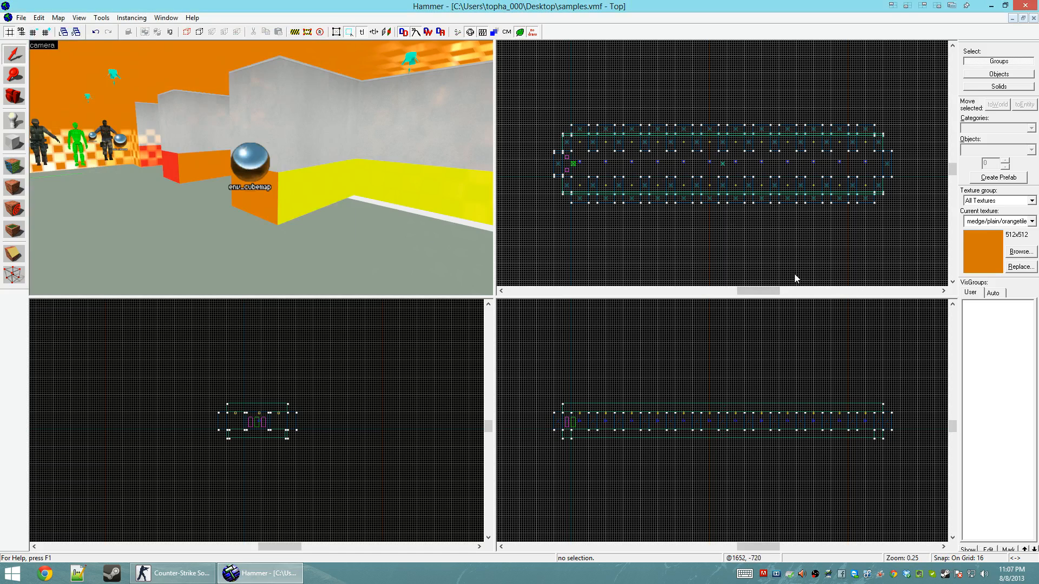
mouse_move(714, 276)
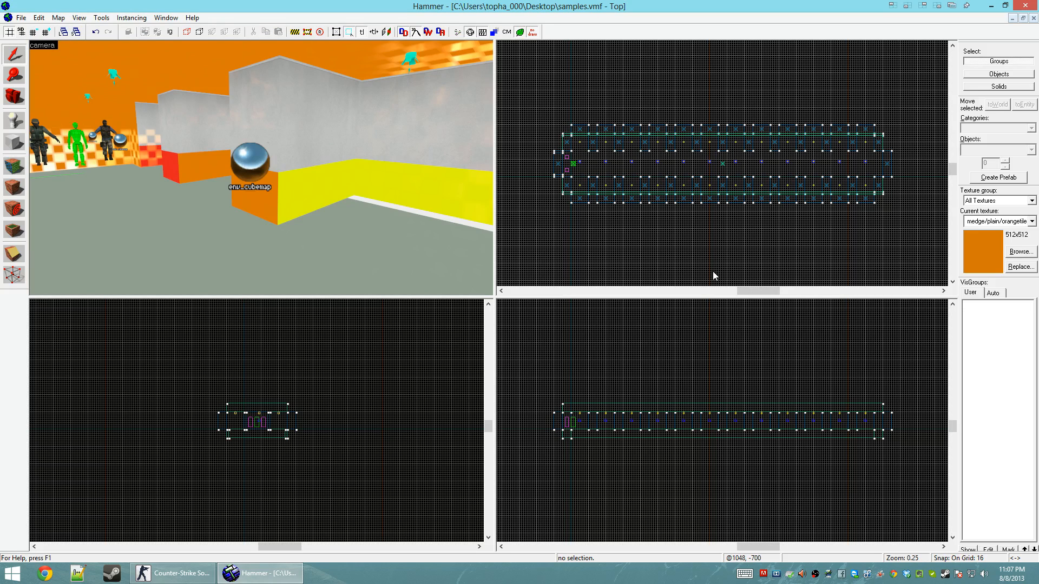
mouse_move(713, 260)
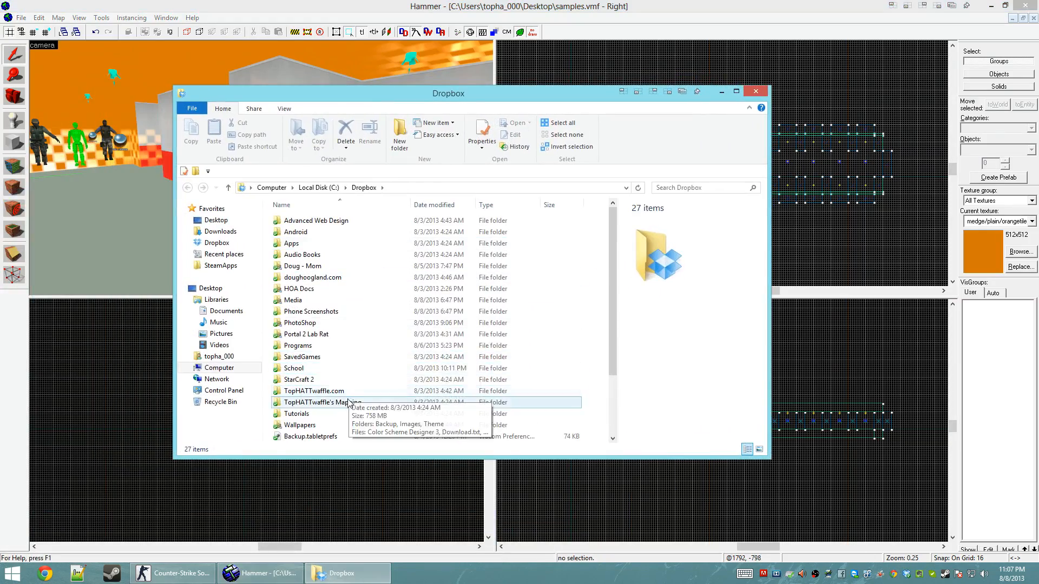
Step: Launch VIDE from its folder inside the Dropbox mapping directory
double_click(322, 402)
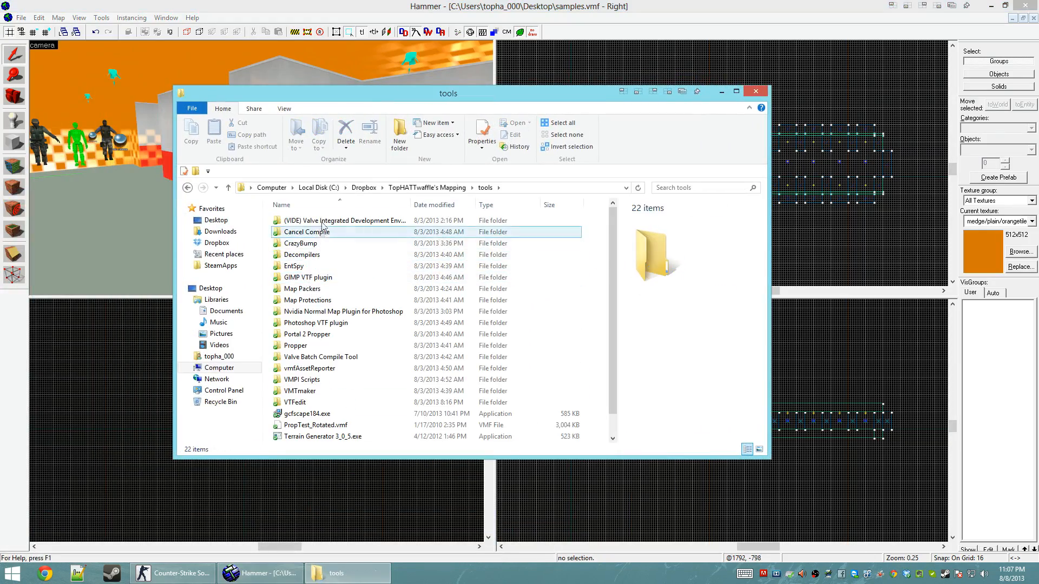
double_click(343, 220)
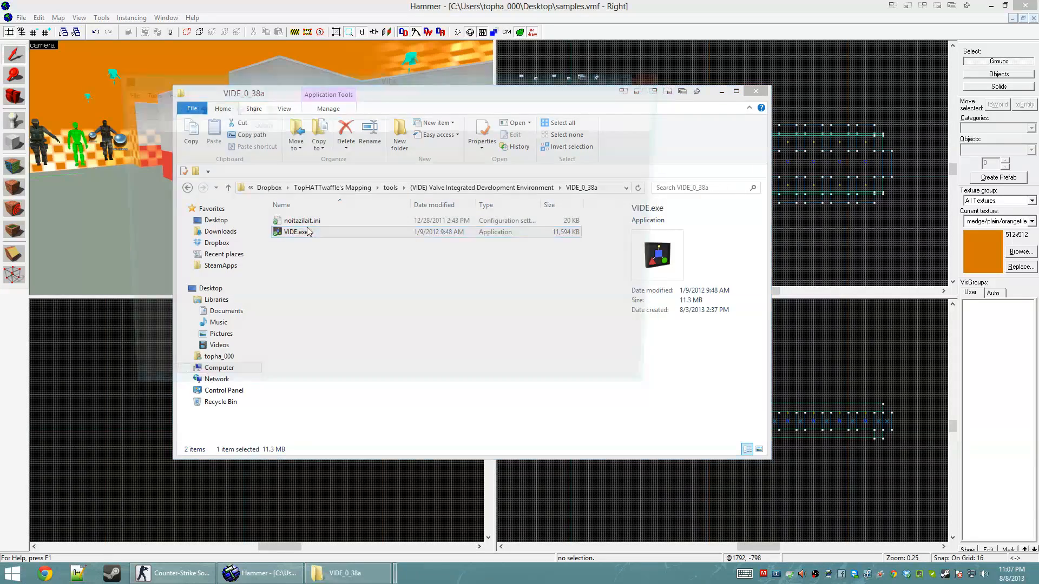
double_click(291, 231)
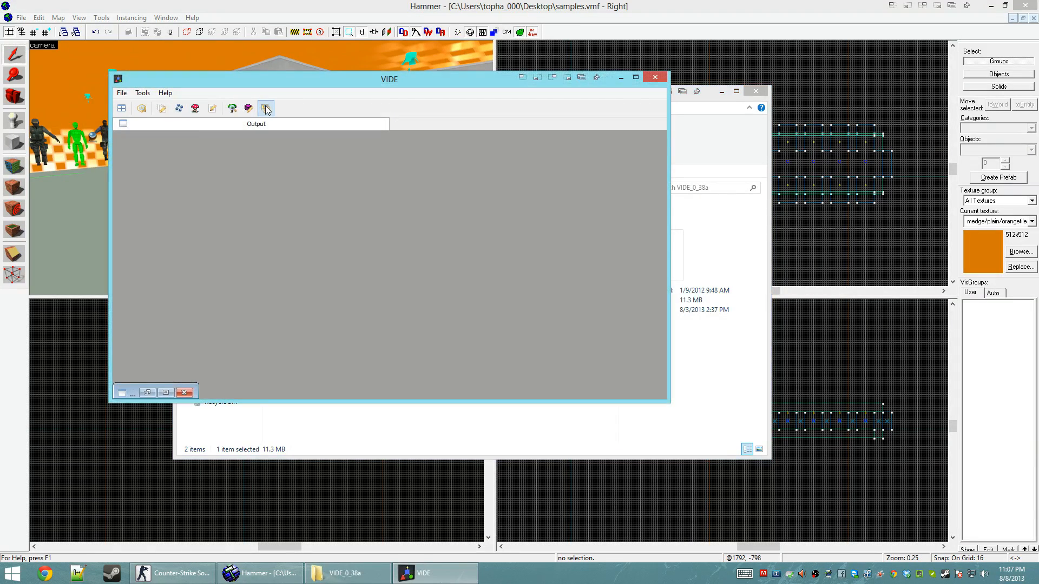
mouse_move(265, 109)
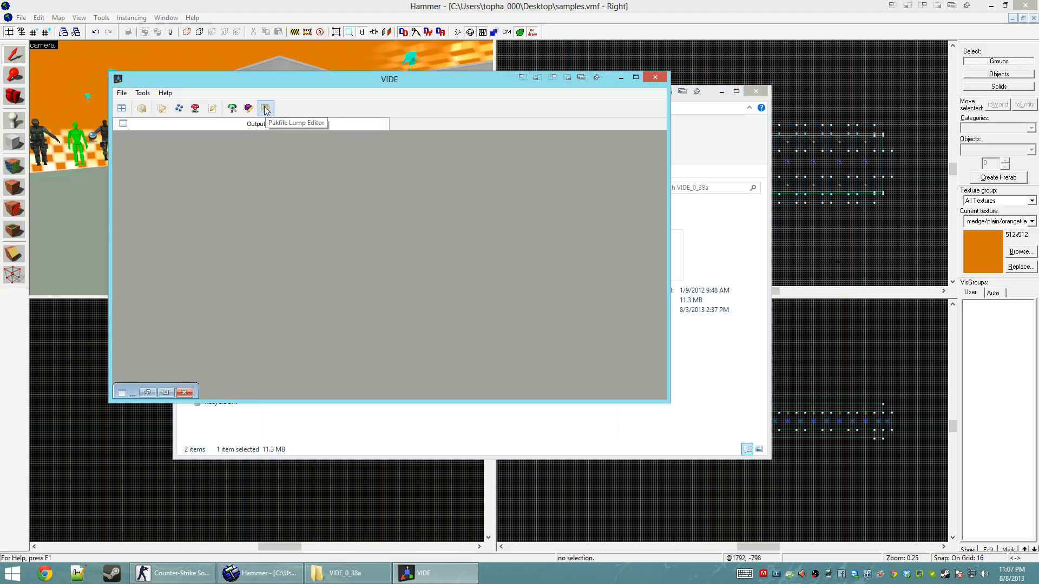
Step: Open samples.bsp from cstrike/maps in the Pakfile Lump Editor
left_click(265, 108)
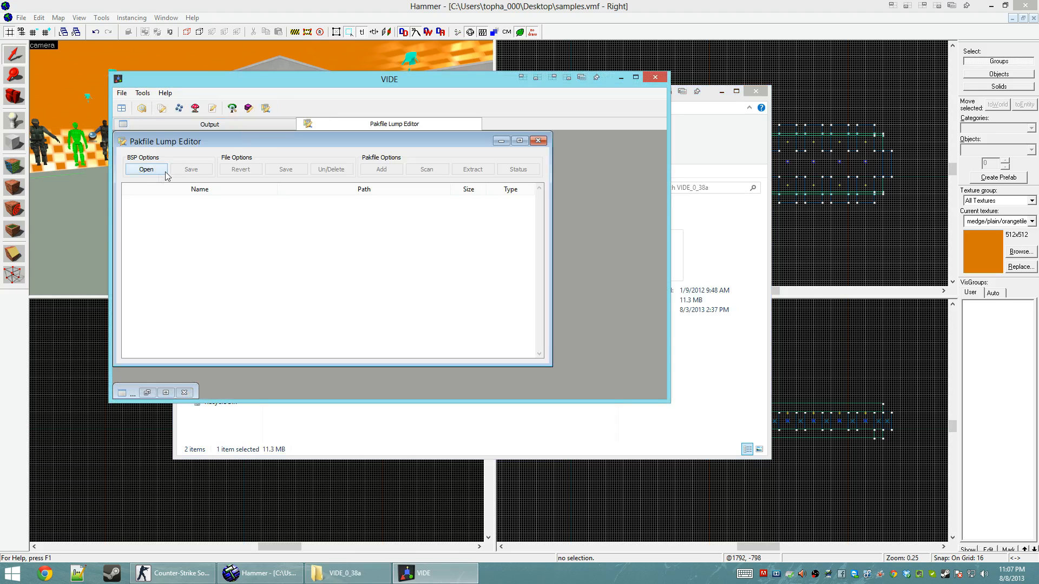
left_click(145, 168)
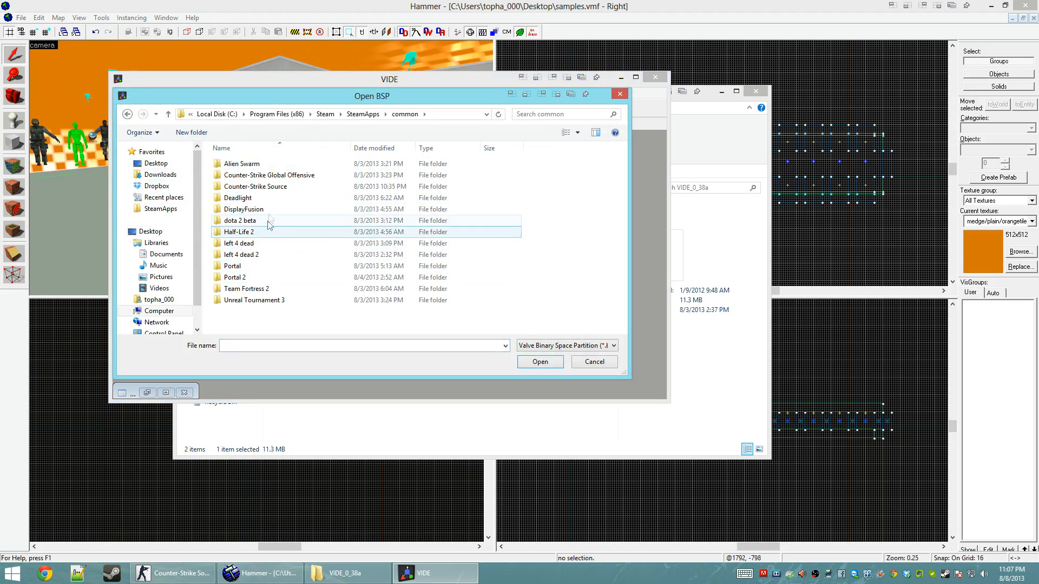
double_click(257, 186)
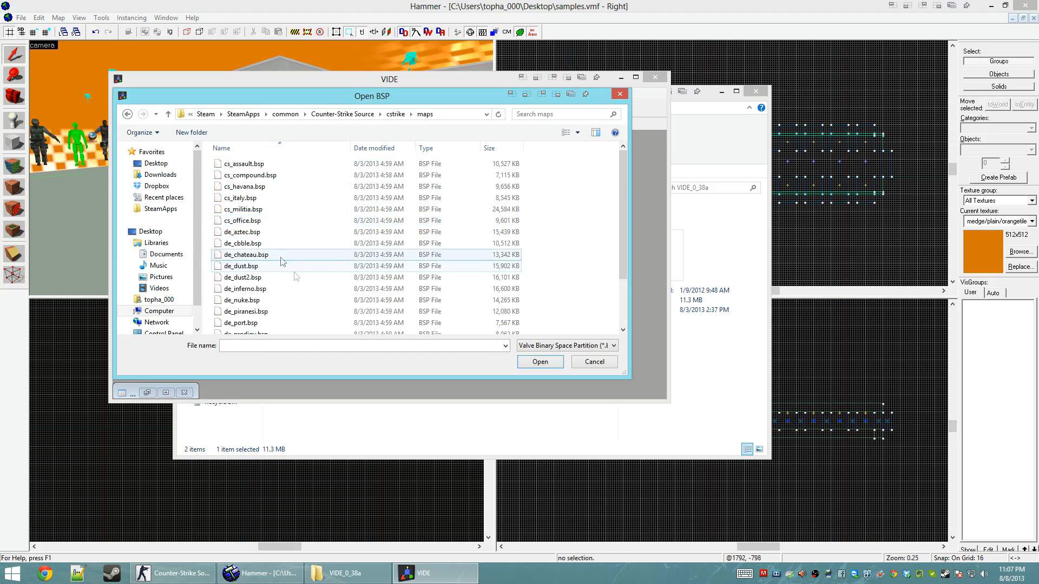
left_click(593, 362)
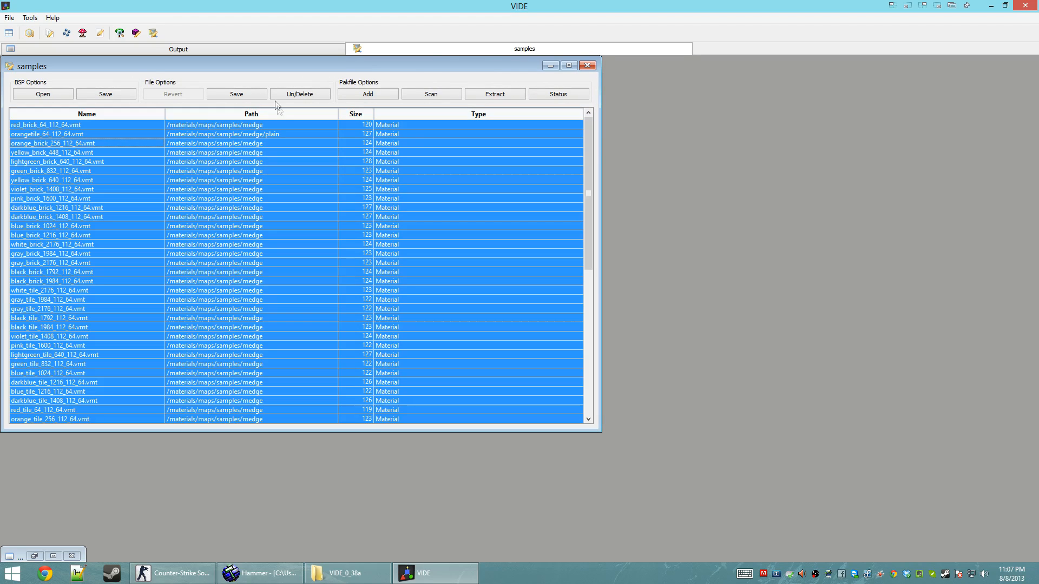
Step: Extract the pakfile to the Desktop and browse materials/maps/samples into medge and plain
left_click(237, 93)
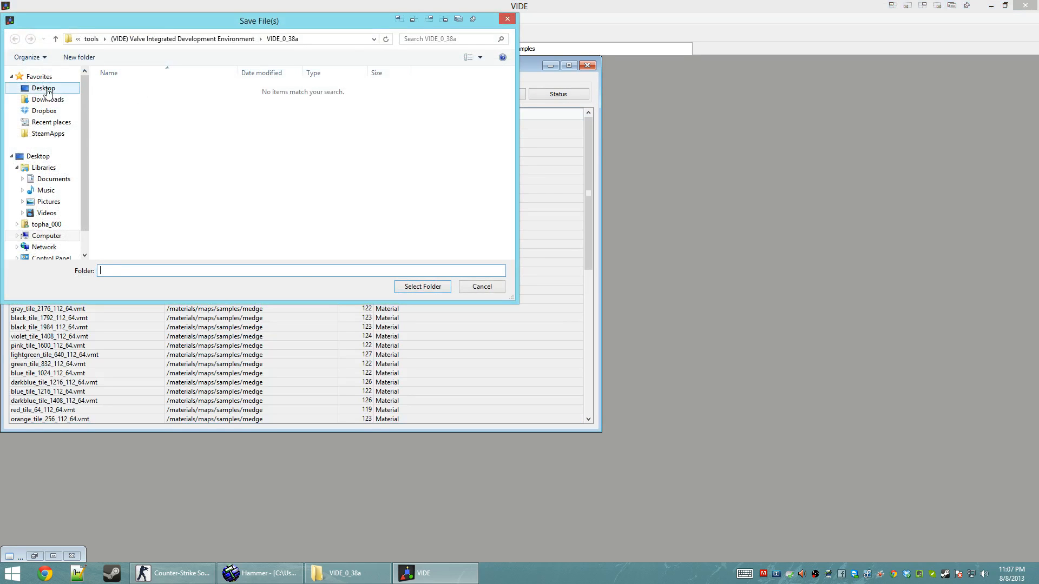
left_click(422, 286)
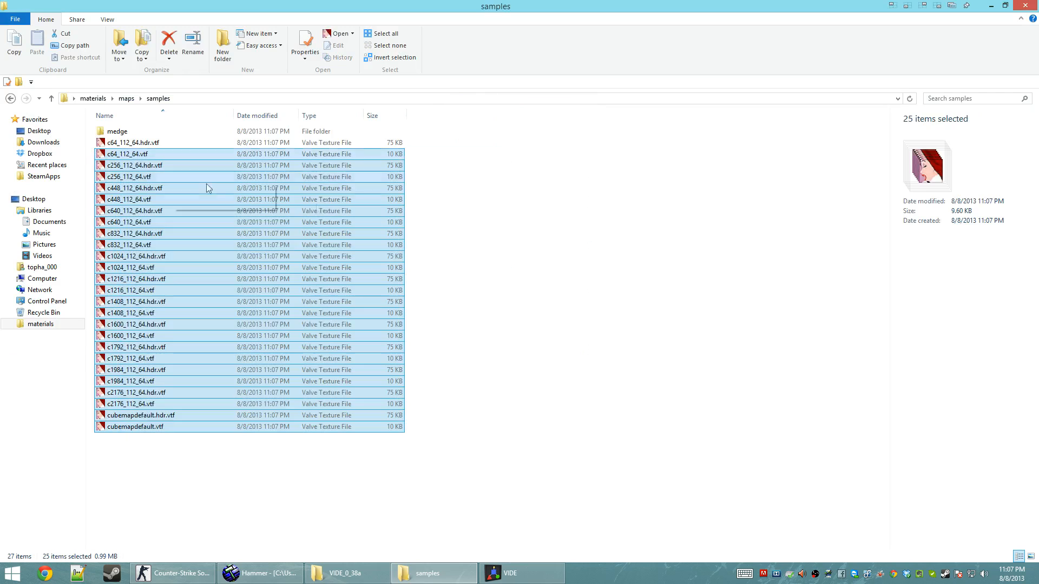
double_click(117, 131)
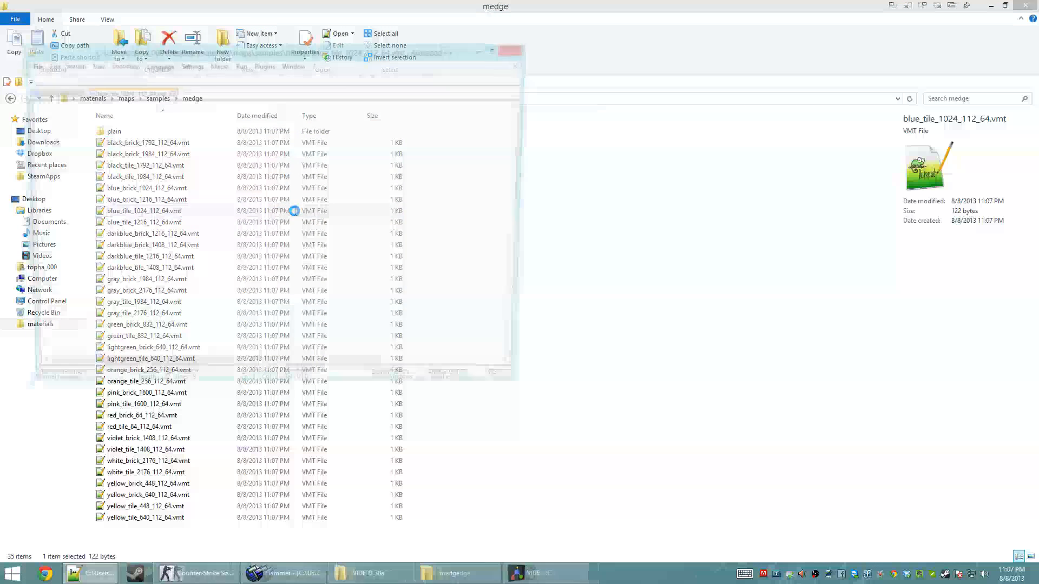
double_click(142, 210)
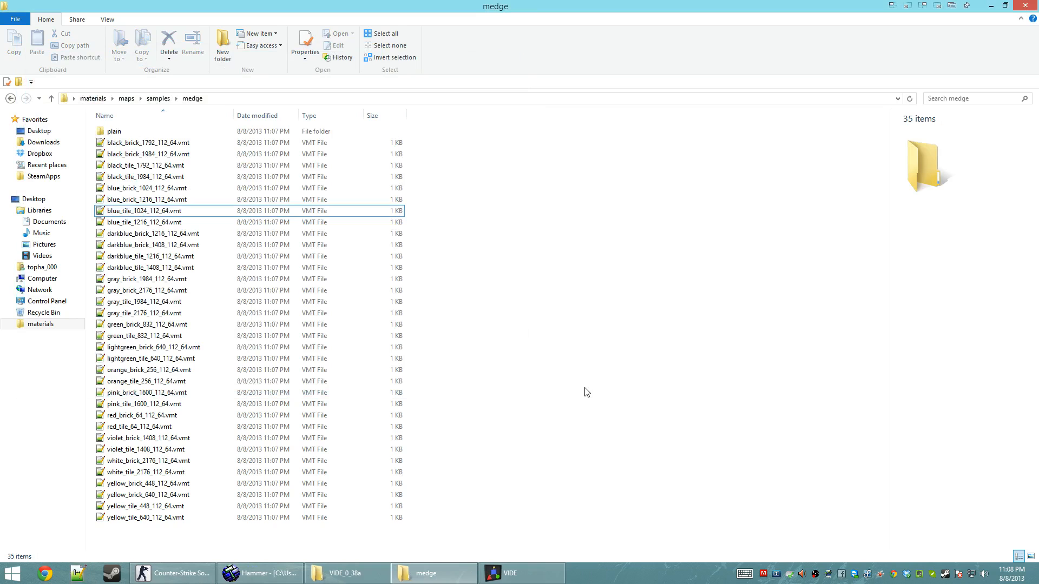
double_click(113, 130)
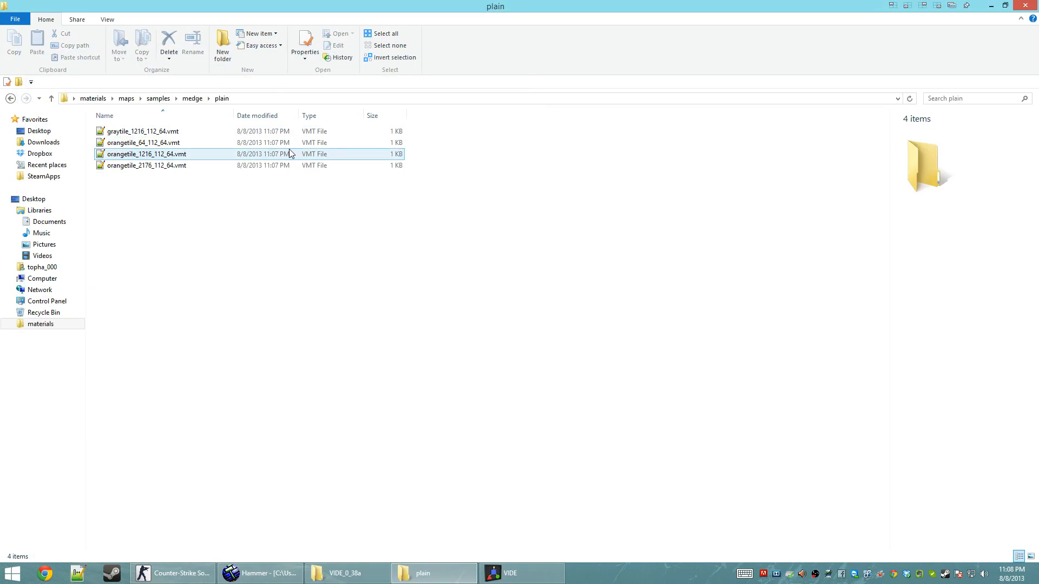
double_click(148, 154)
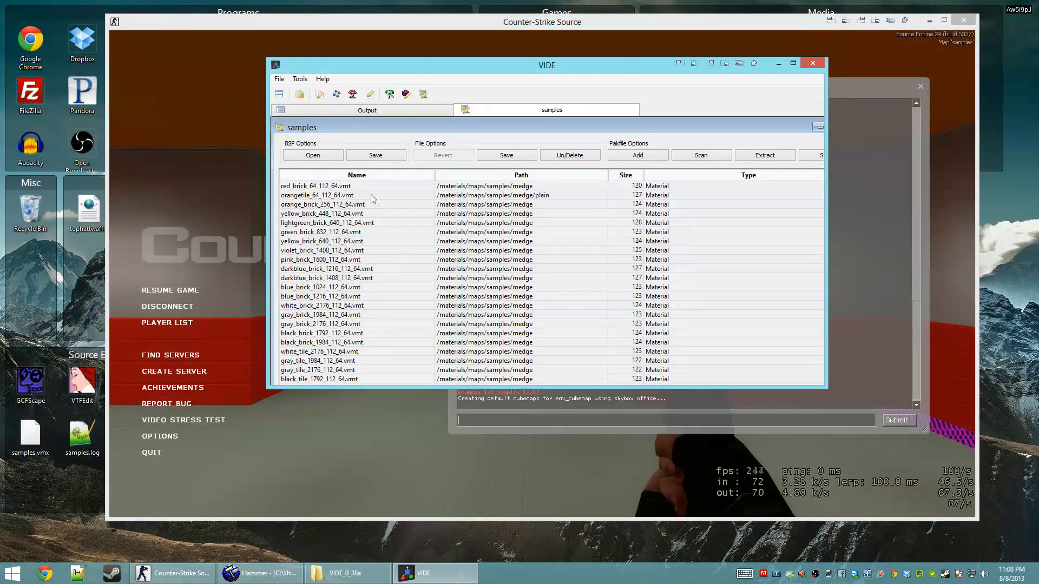
Step: Delete every pakfile entry except the two cubemapdefault textures and save samples.bsp
left_click(316, 195)
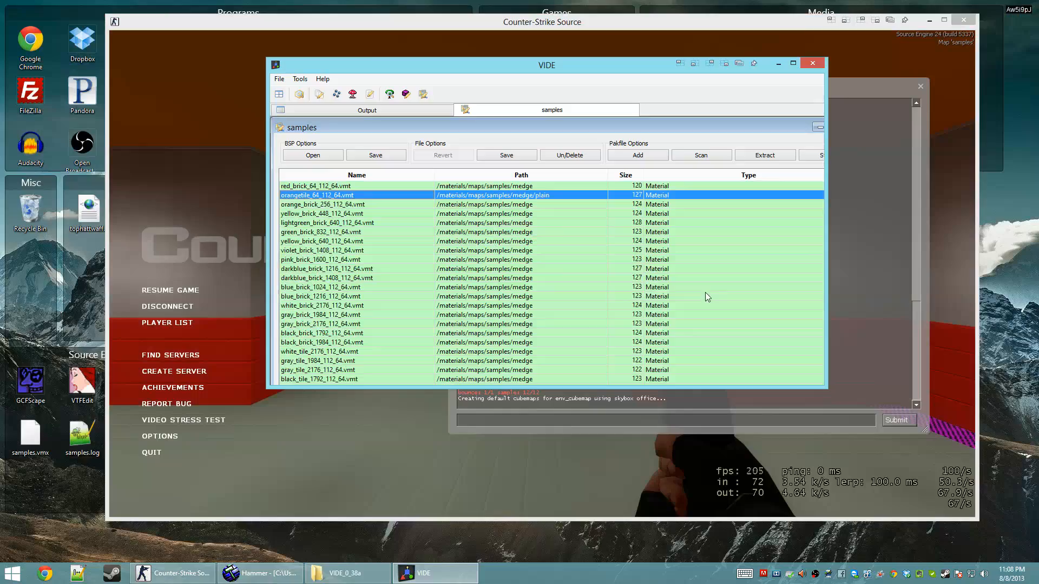
left_click_drag(545, 65, 439, 52)
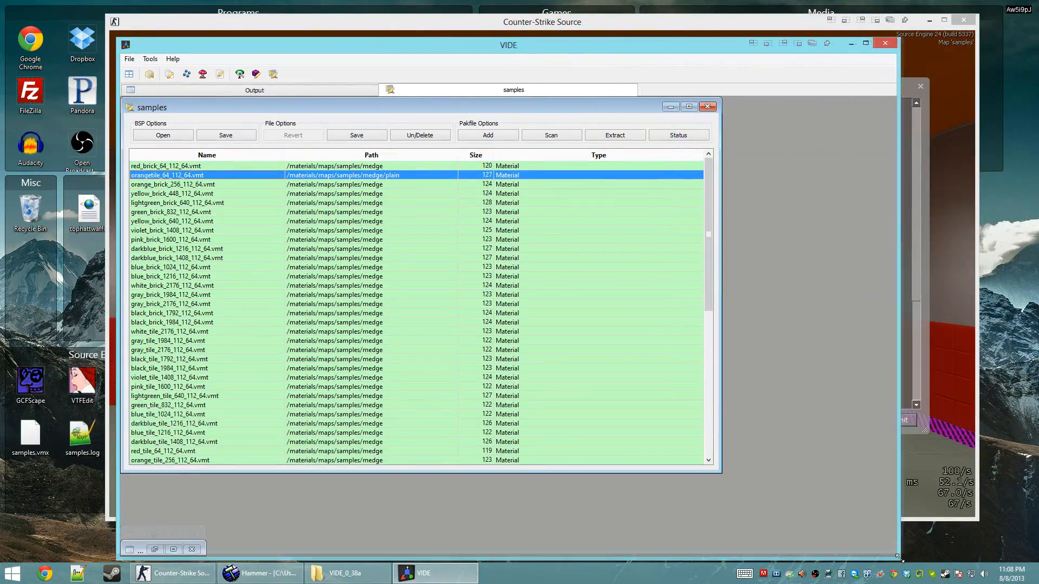
scroll("down", 3)
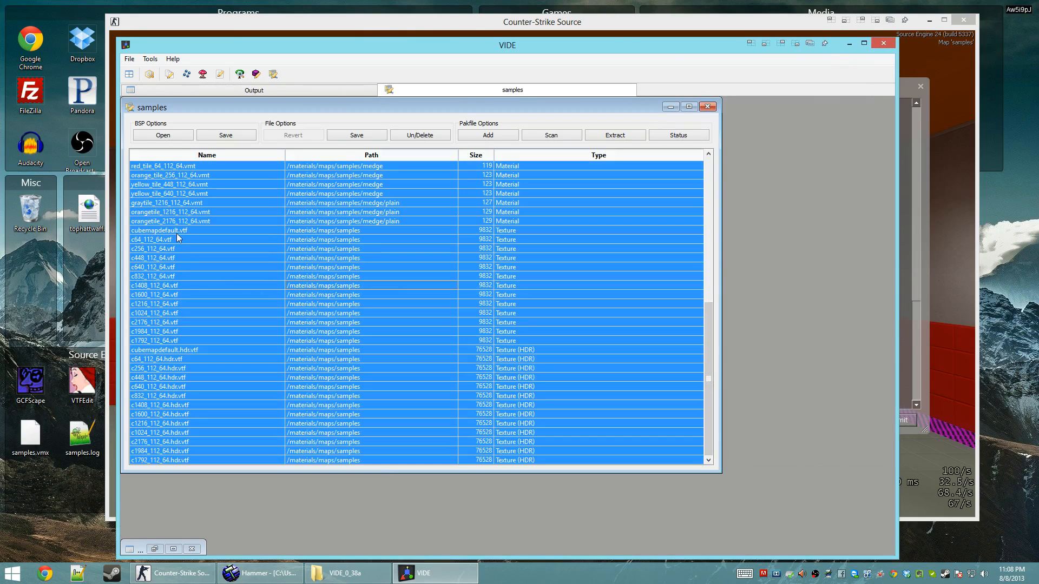
left_click(159, 230)
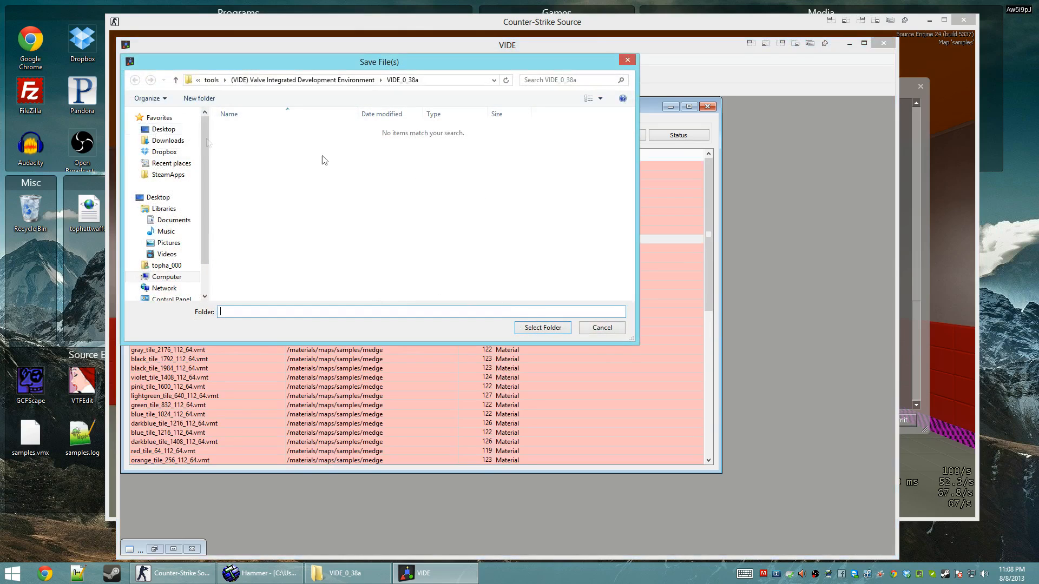
left_click(600, 327)
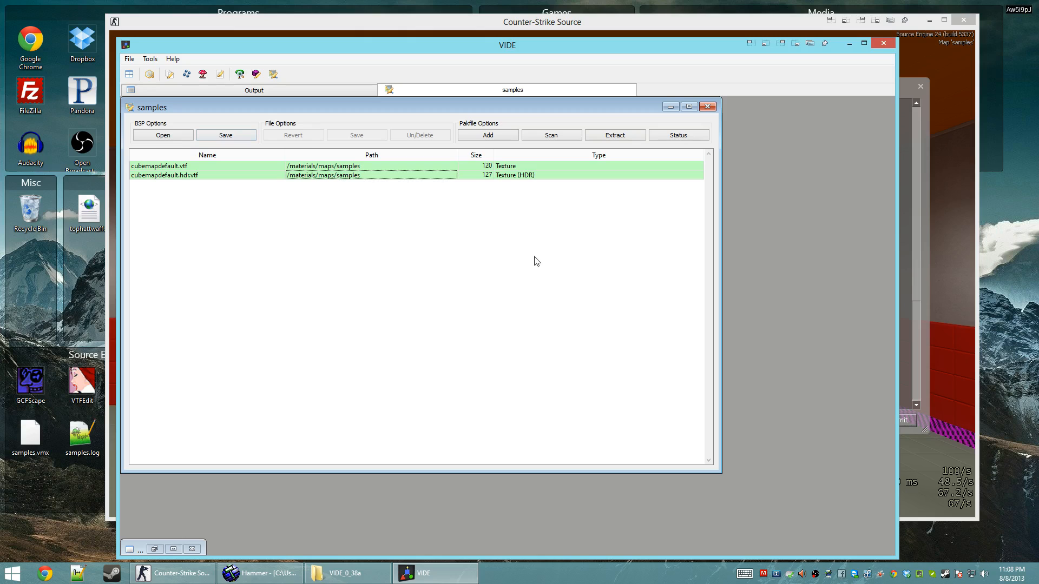
mouse_move(347, 573)
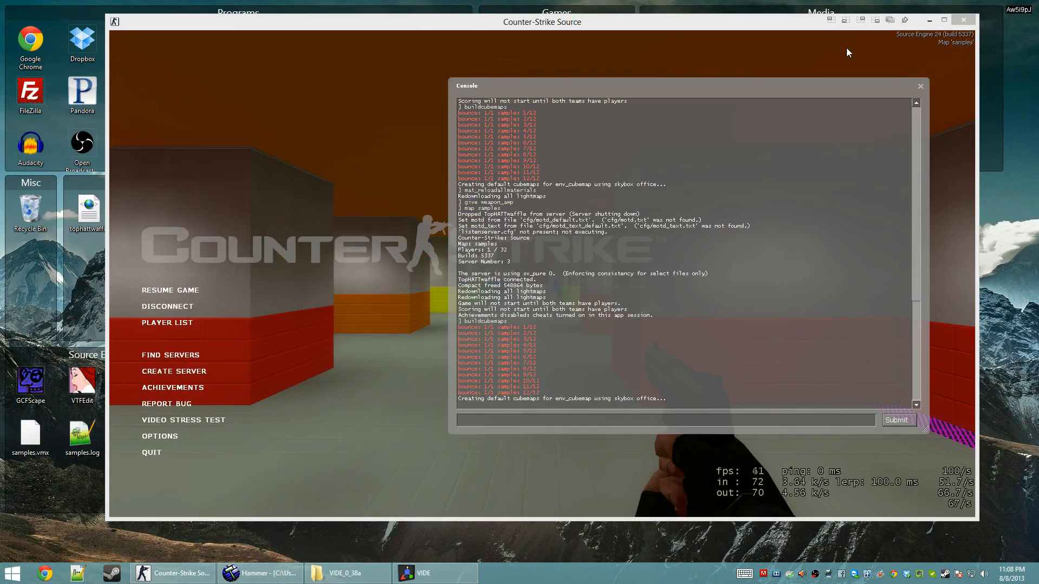
Step: Run 'map samples' in the console, dismiss the MOTD, and disconnect to the menu
left_click(433, 573)
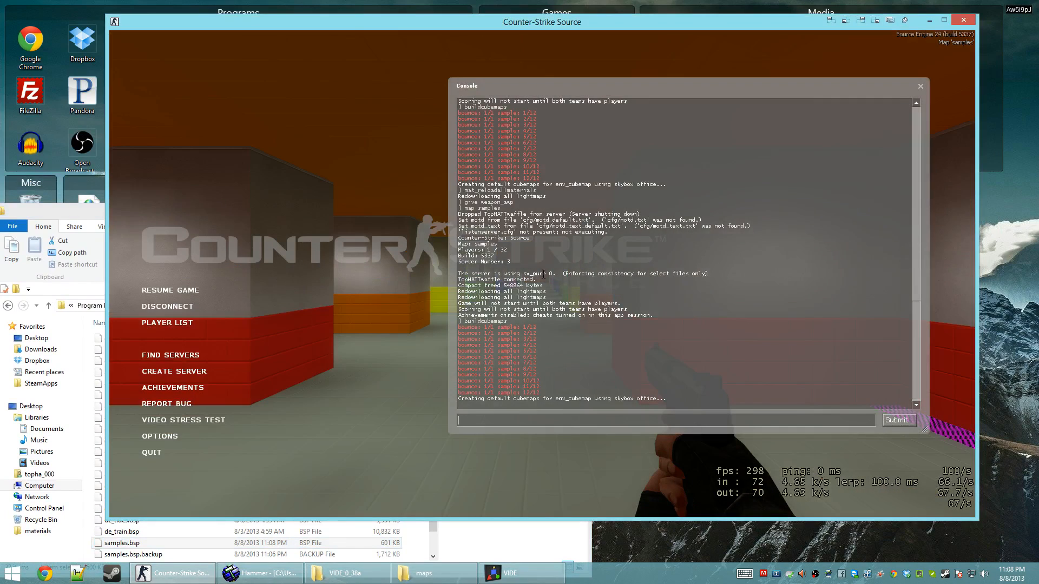
type("map samples")
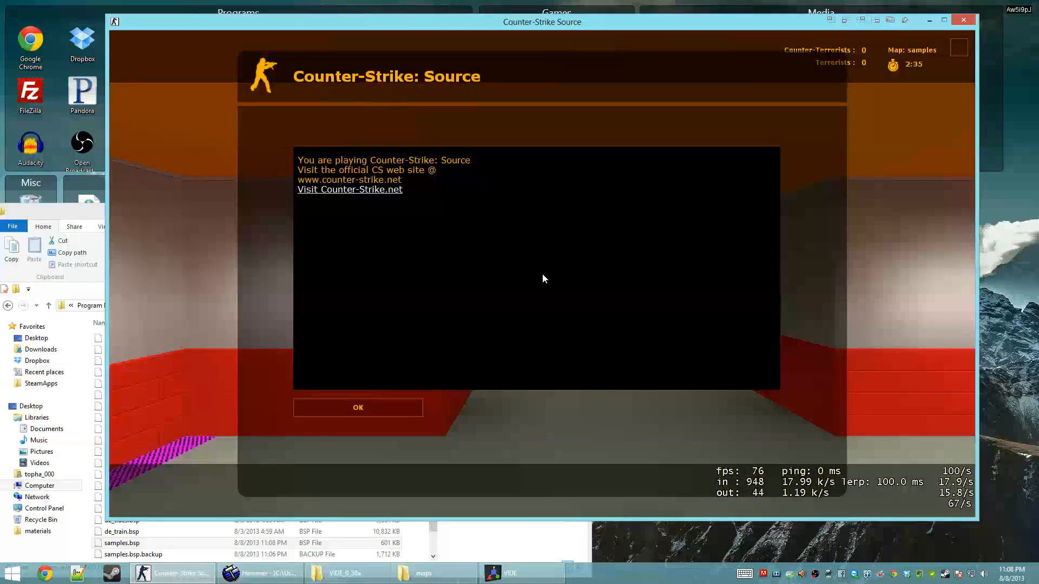
left_click(358, 408)
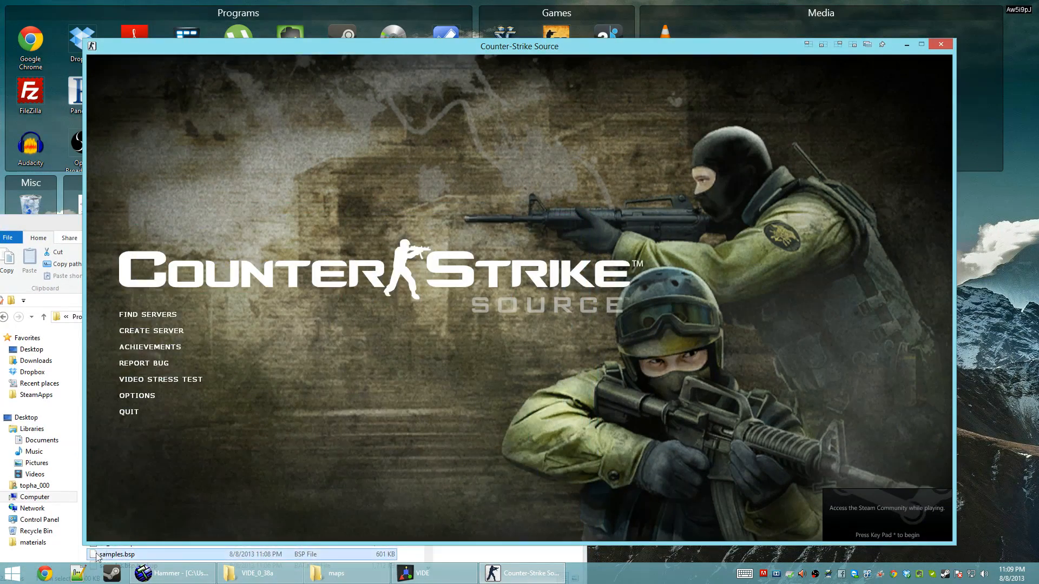
type("m")
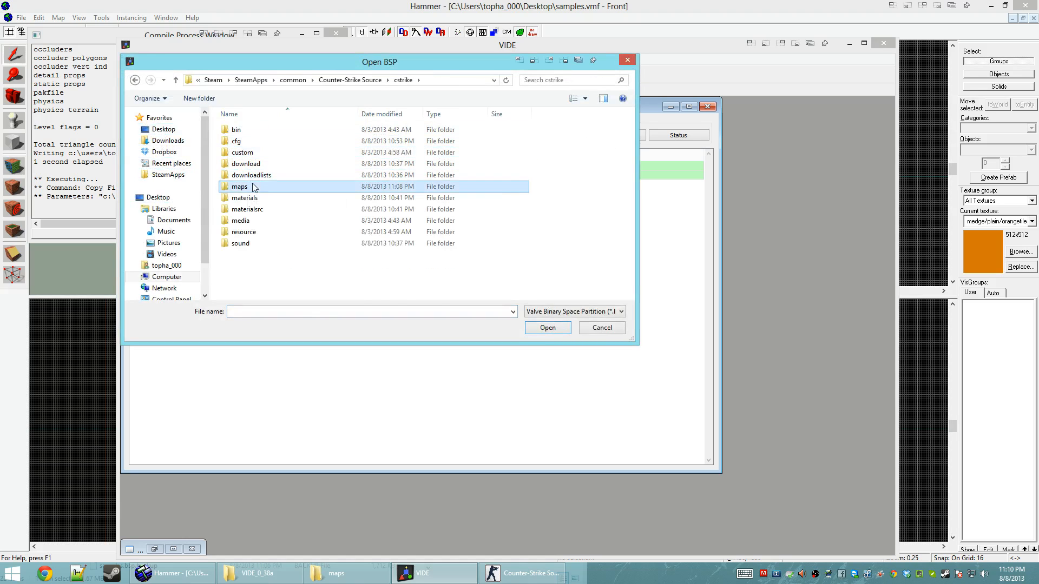
Step: Reopen samples.bsp, delete the c*_112_64 cubemap textures, and save the BSP
double_click(240, 186)
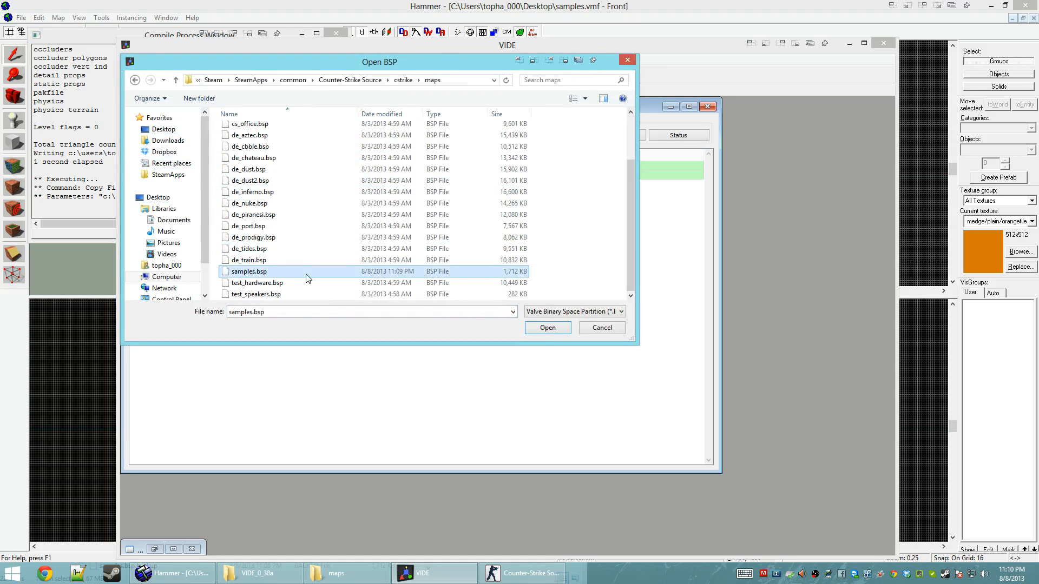
left_click(547, 327)
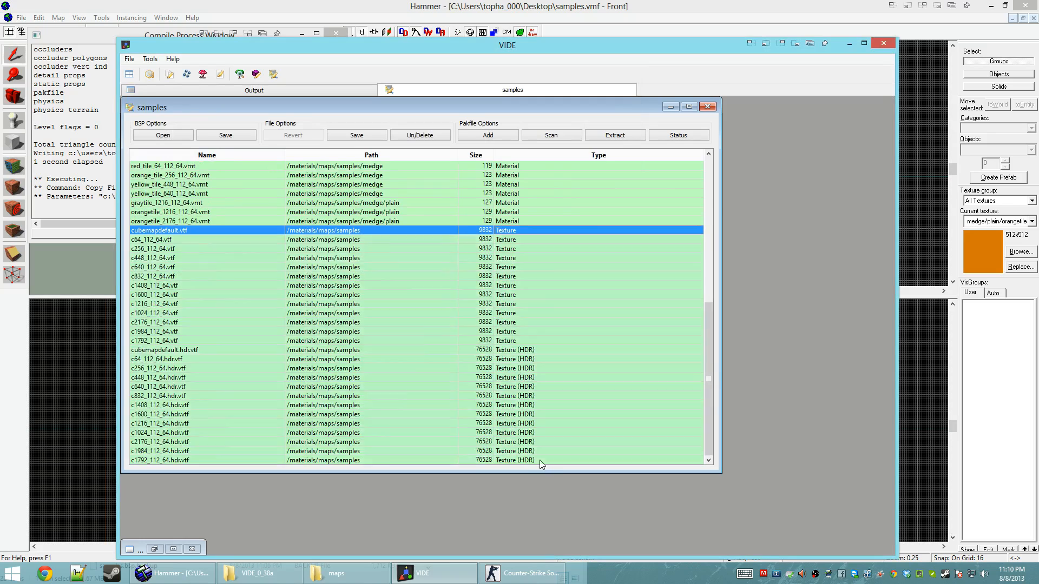
left_click(179, 355)
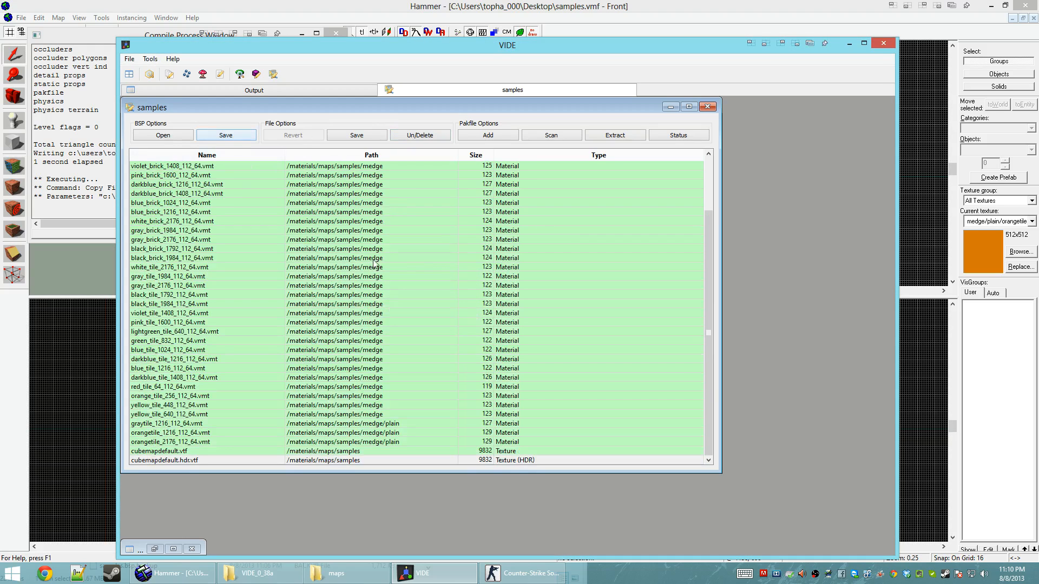
left_click(338, 573)
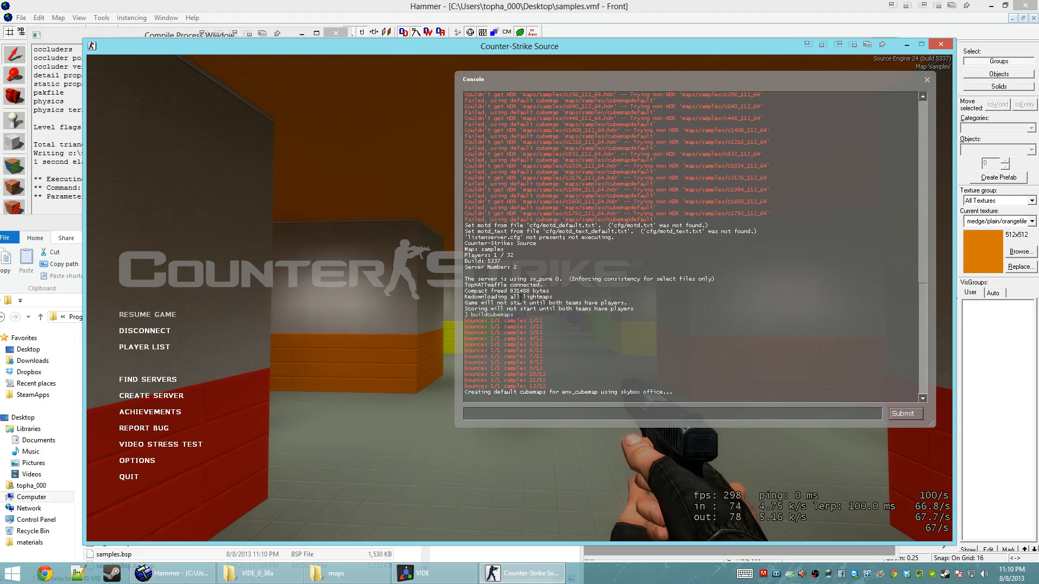
Step: Start typing the mat_reloadallmaterials command, showing 'mat_' suggestions in the console
type("m")
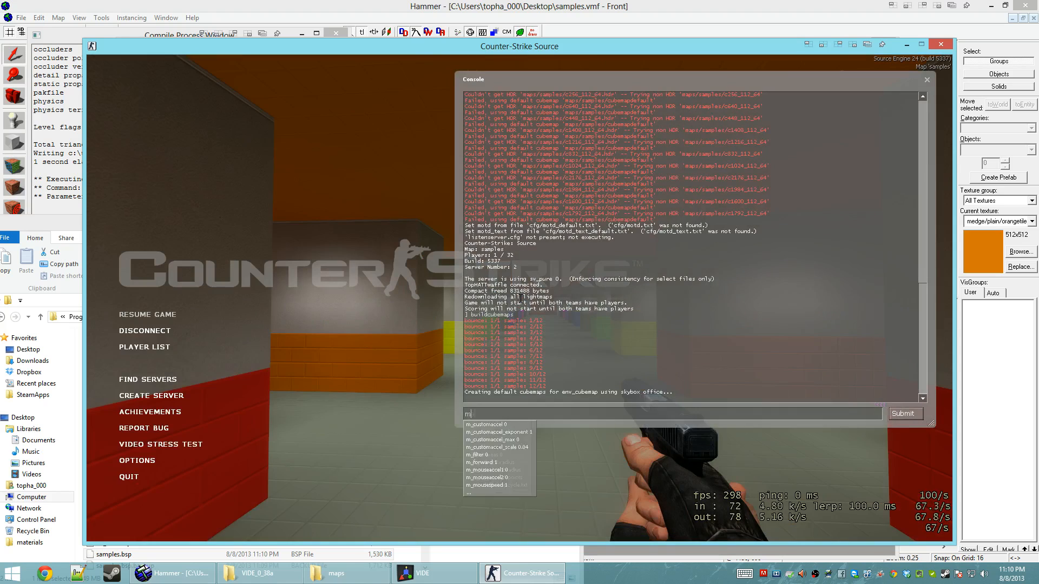
type("at_")
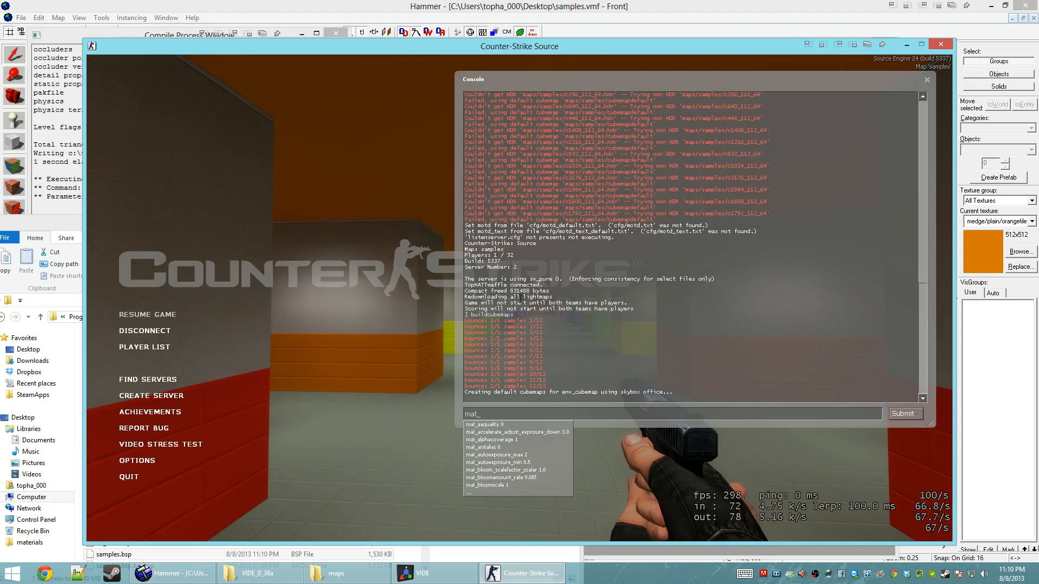